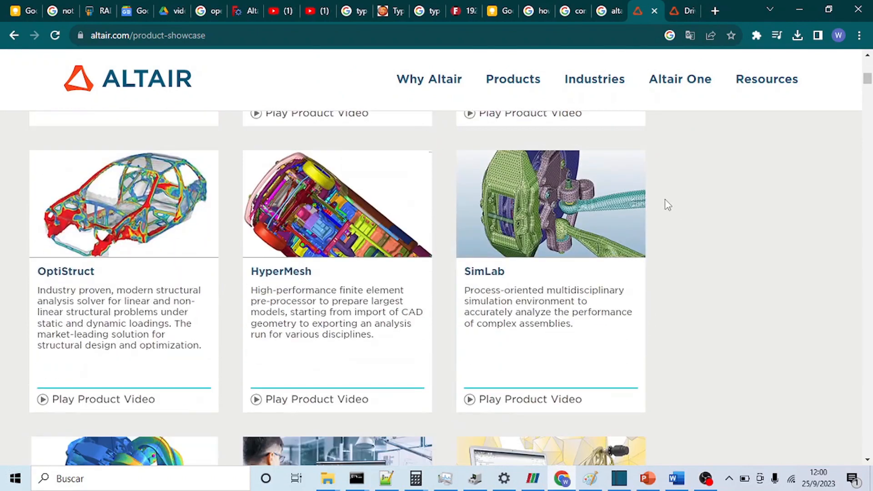
Scroll through Altair's product showcase, then return to ParaView's stress-coloured sheet at step 185
scroll("down", 3)
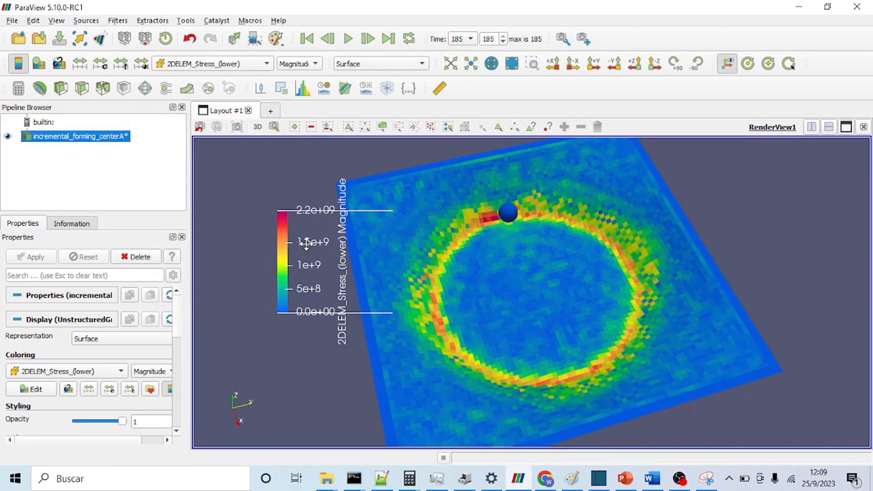
Colour the sheet by 2DELEM_Plastic_Strain and zoom out to show the 6.5e-01 ring
left_click(211, 62)
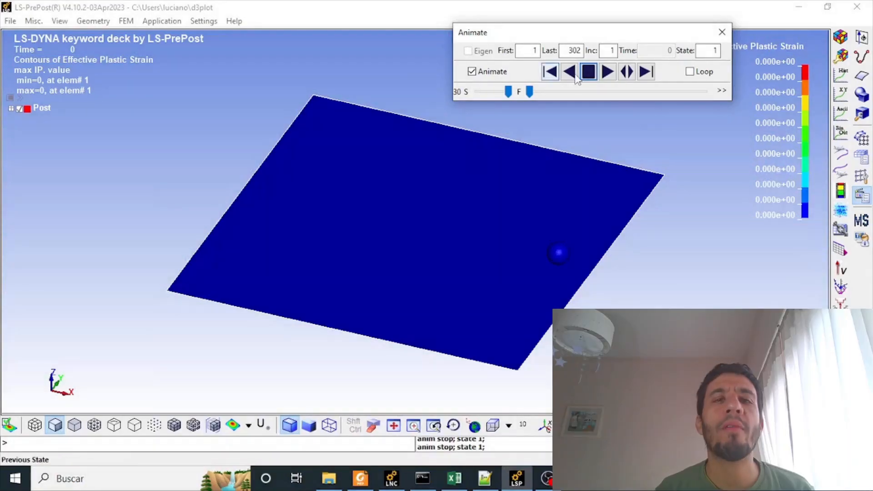
left_click(606, 72)
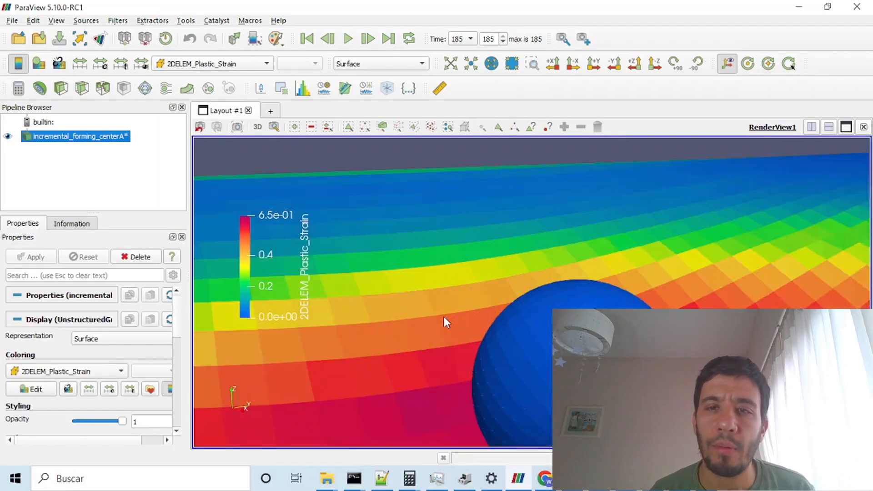
left_click_drag(445, 322, 501, 262)
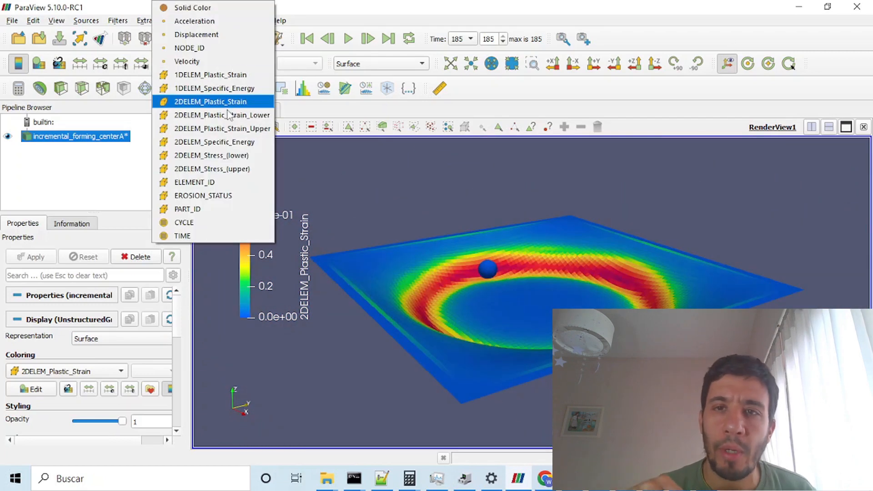
left_click(211, 101)
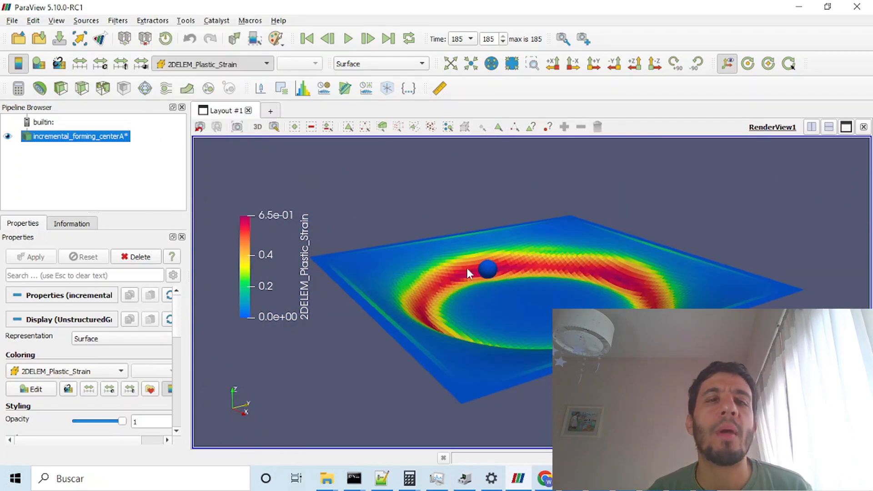
left_click(211, 63)
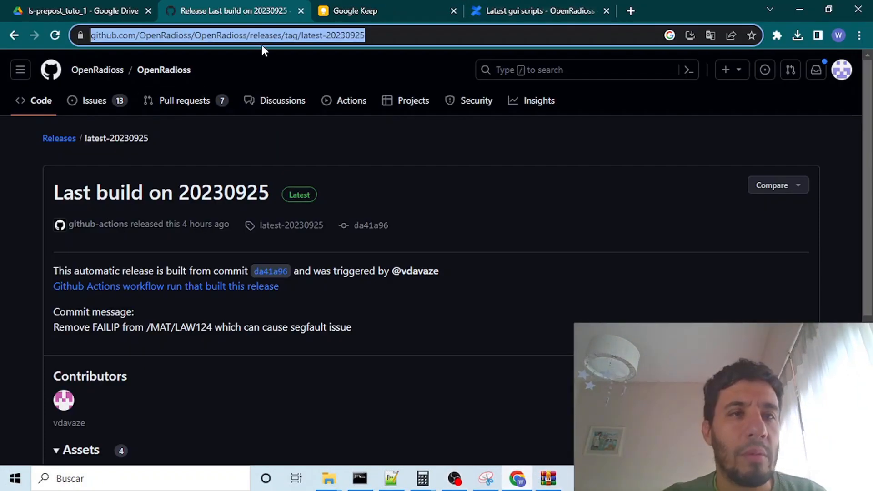
mouse_move(141, 60)
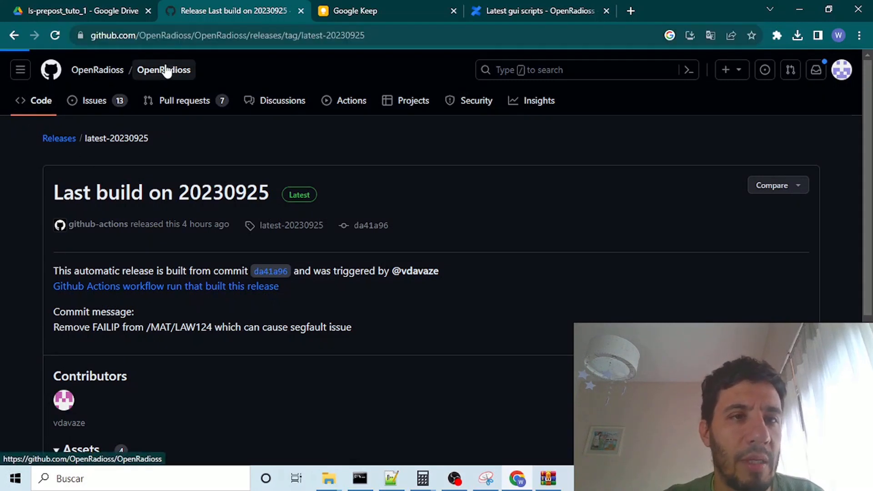
left_click(163, 69)
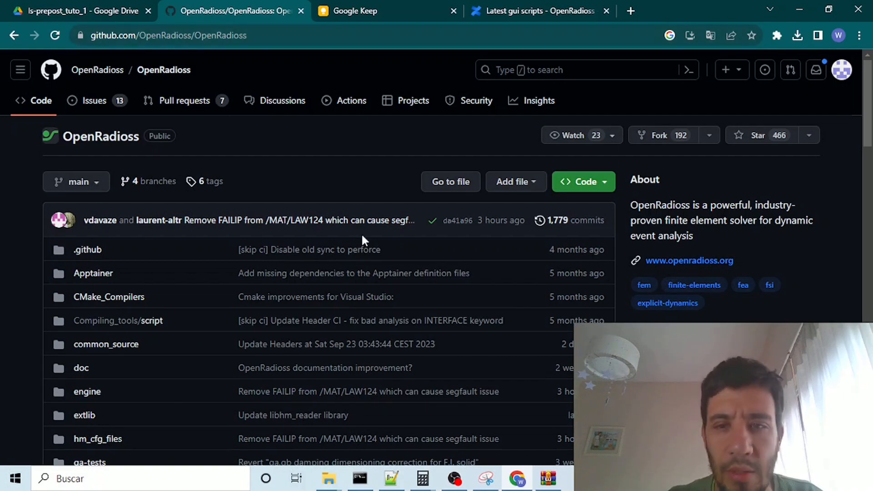
left_click(166, 35)
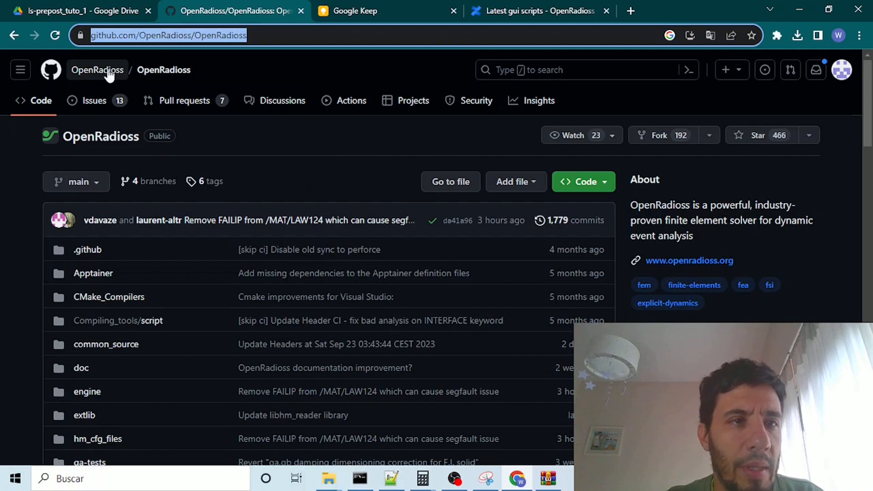
left_click(97, 69)
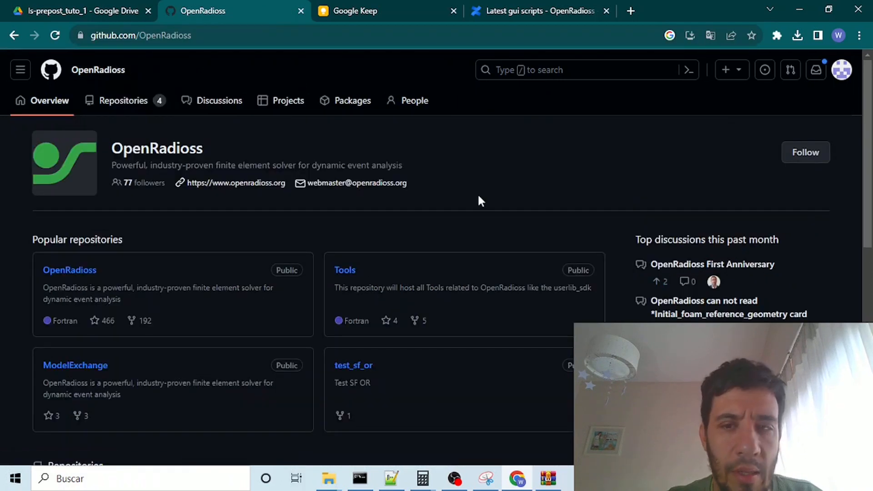
mouse_move(361, 418)
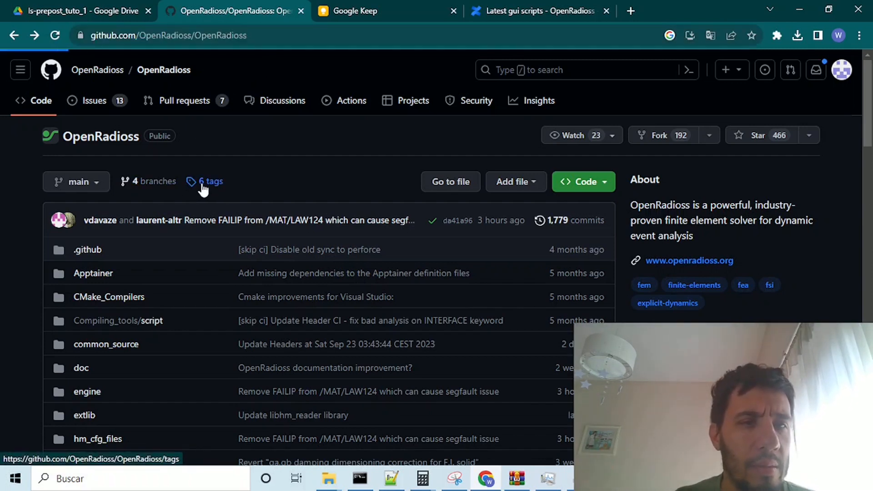
left_click(207, 180)
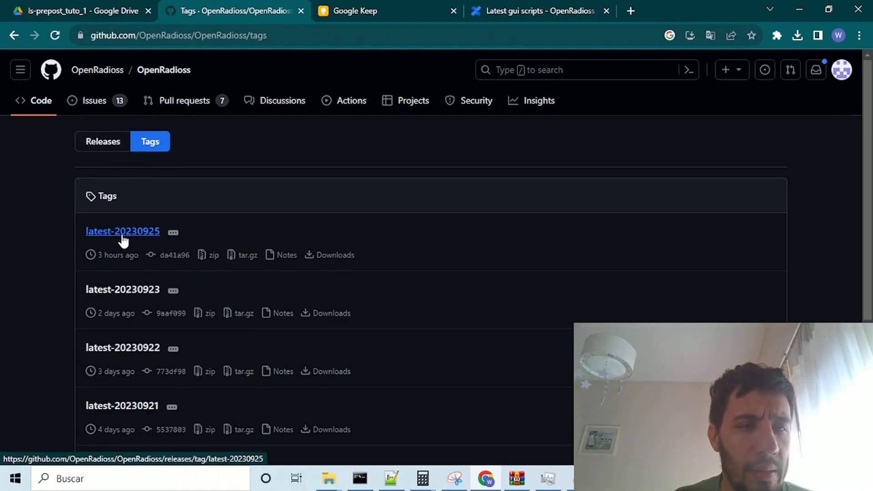
mouse_move(134, 238)
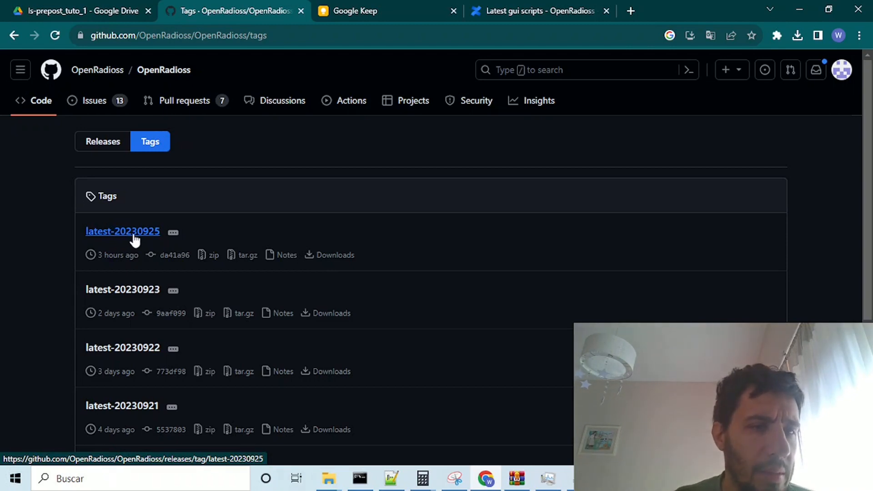
mouse_move(155, 249)
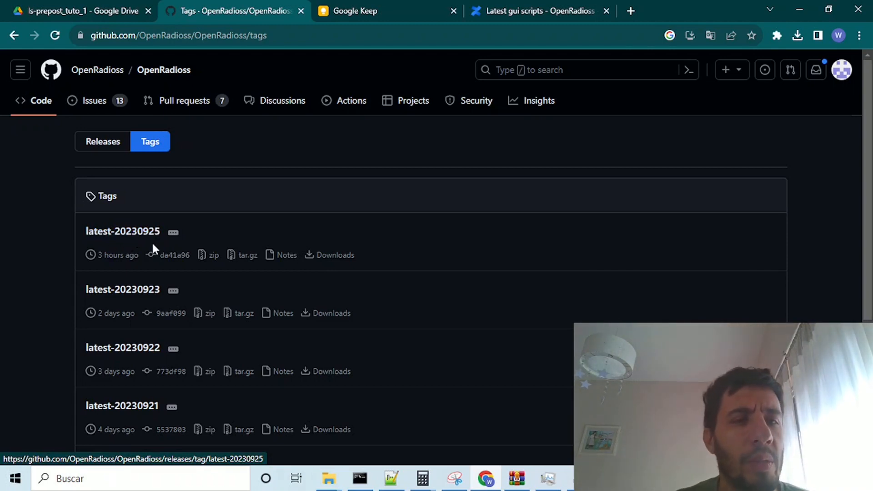
left_click(123, 231)
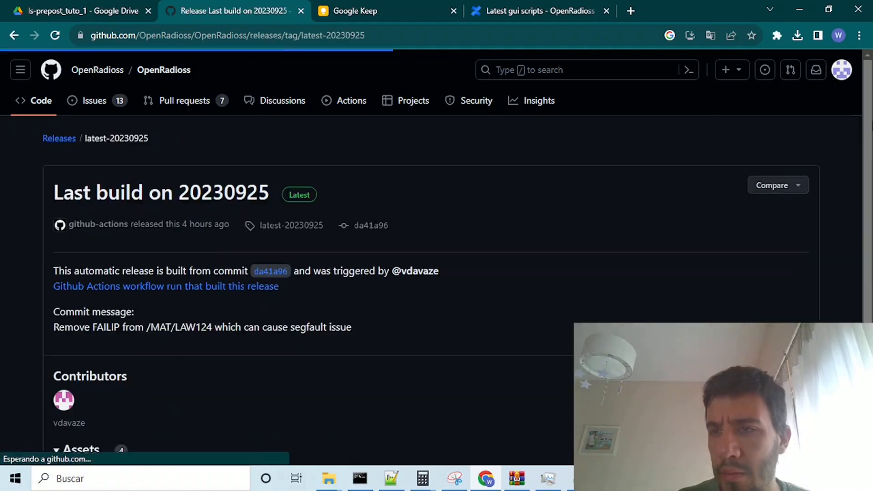
scroll("down", 3)
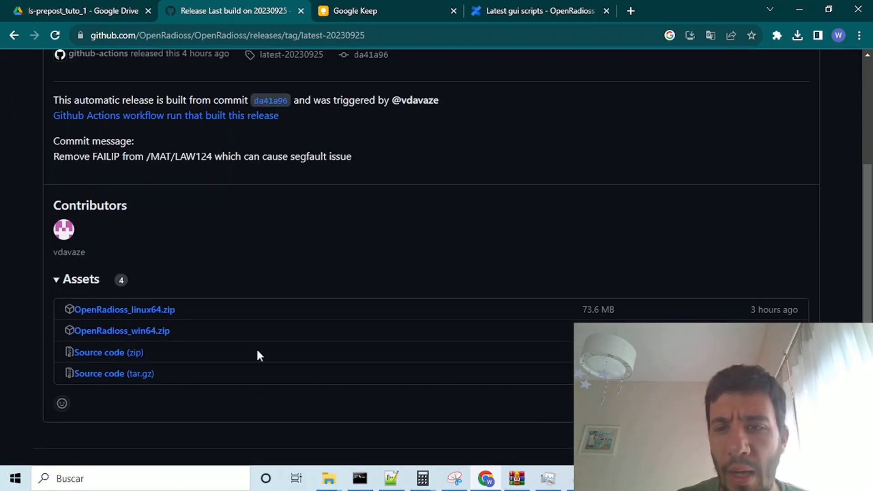
mouse_move(360, 353)
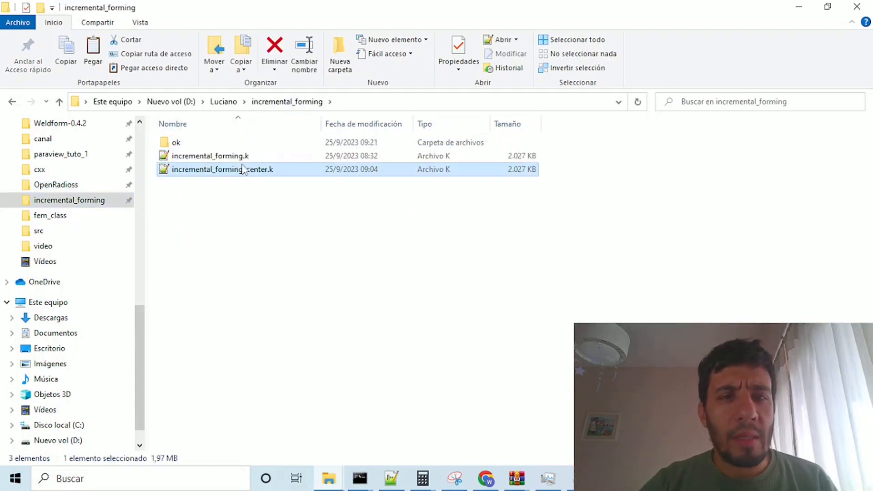
mouse_move(218, 179)
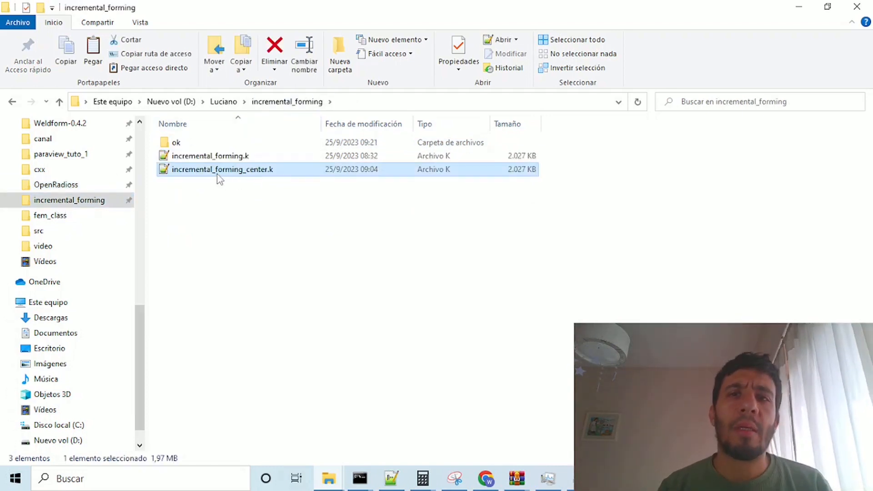
mouse_move(221, 169)
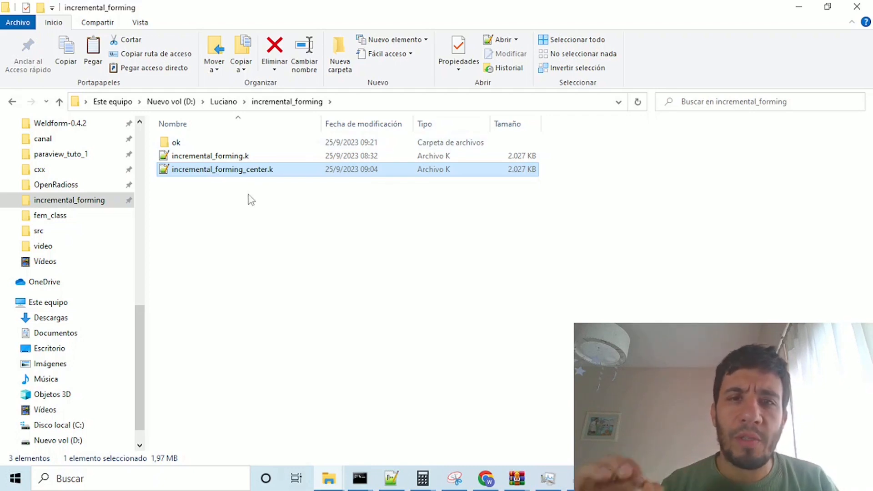
mouse_move(264, 5)
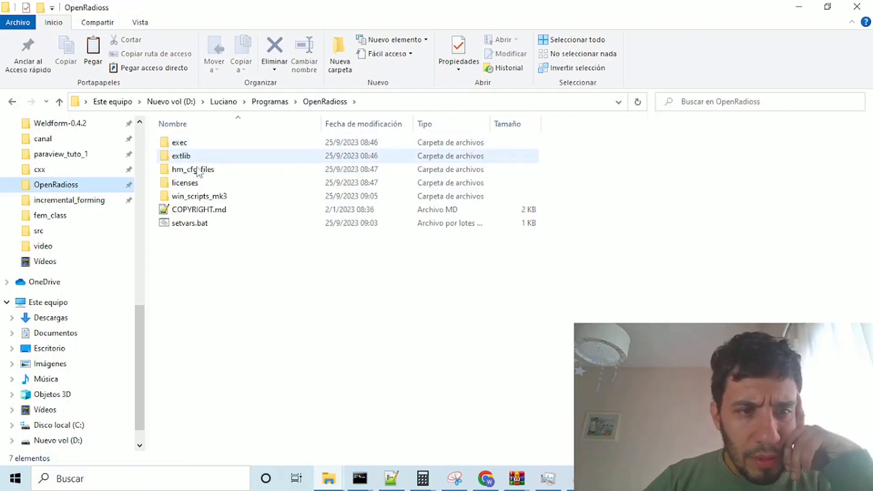
right_click(189, 222)
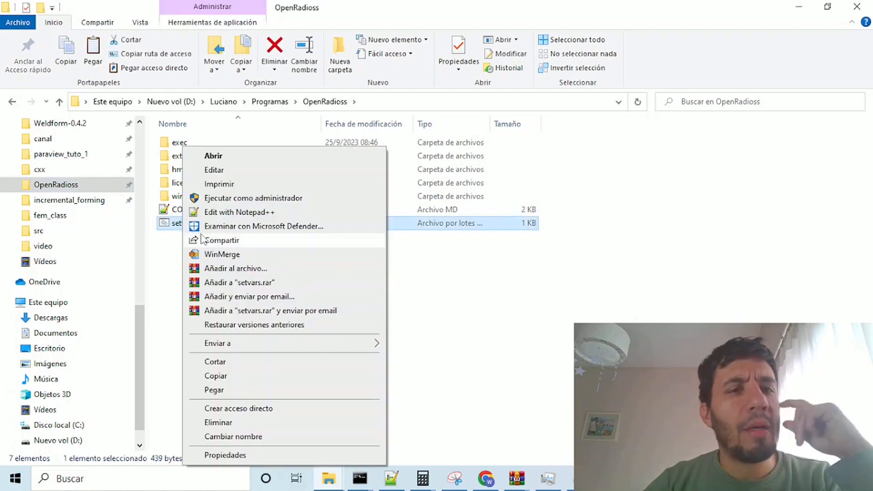
mouse_move(245, 172)
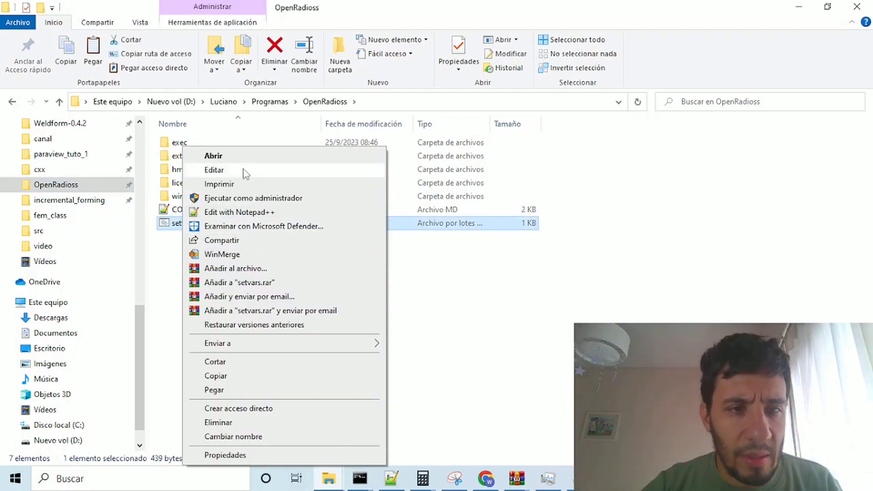
mouse_move(250, 377)
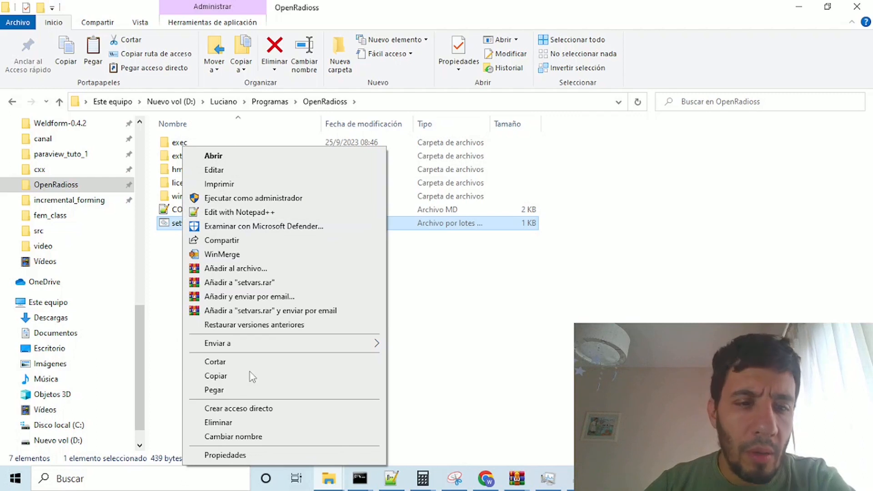
mouse_move(229, 173)
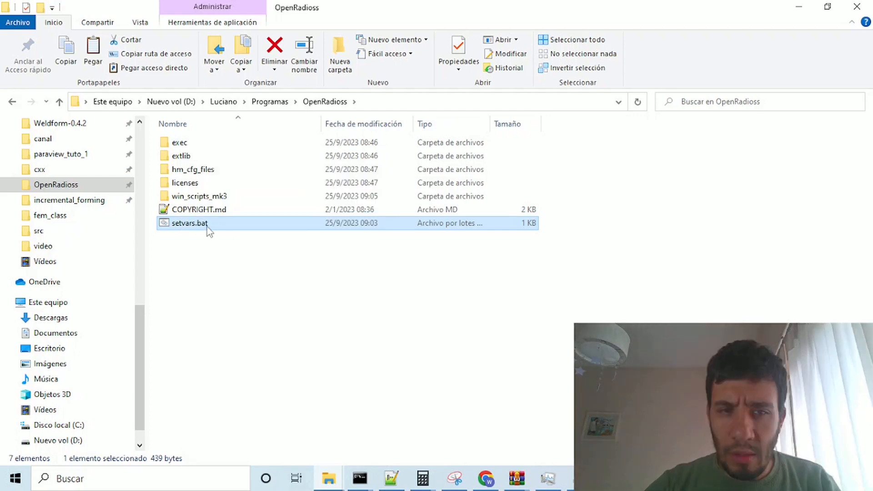
double_click(189, 223)
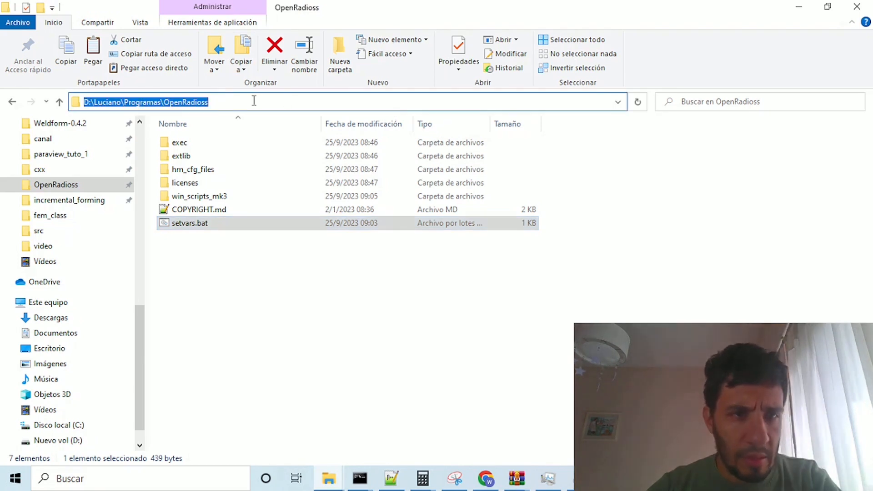
double_click(189, 223)
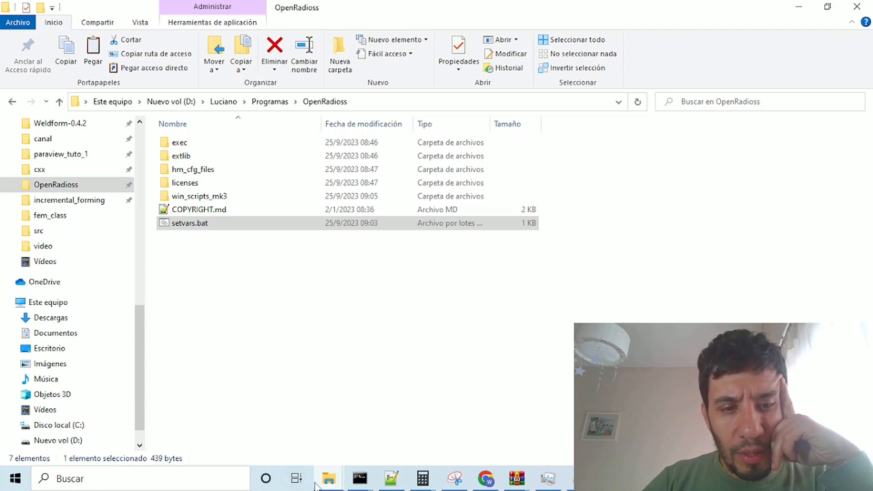
left_click(70, 200)
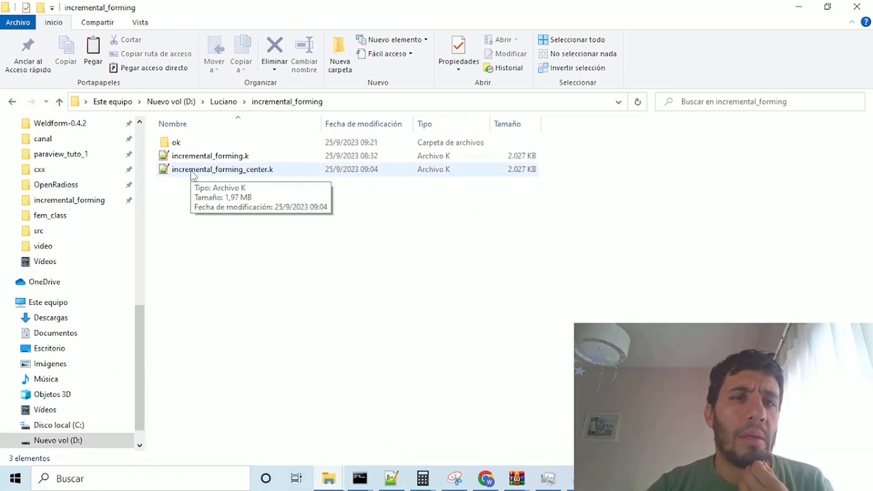
Select incremental_forming.k and incremental_forming_center.k, then move to the OpenRadioss program folder
left_click(210, 155)
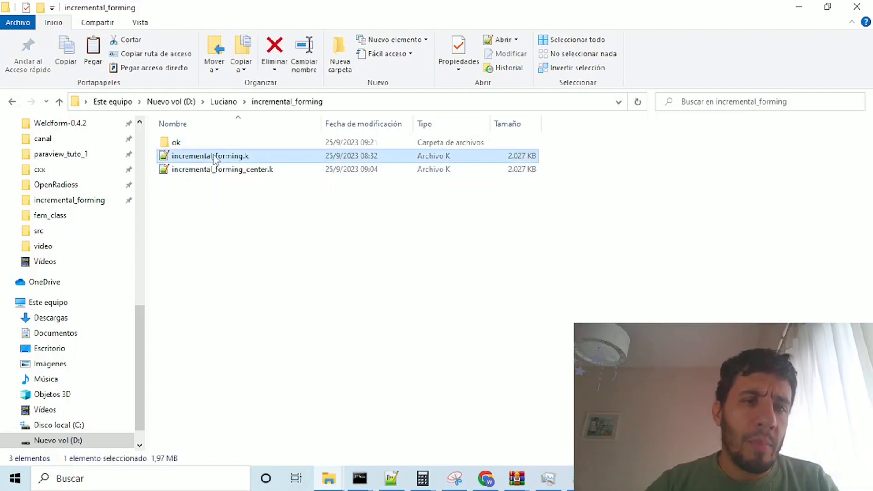
mouse_move(210, 156)
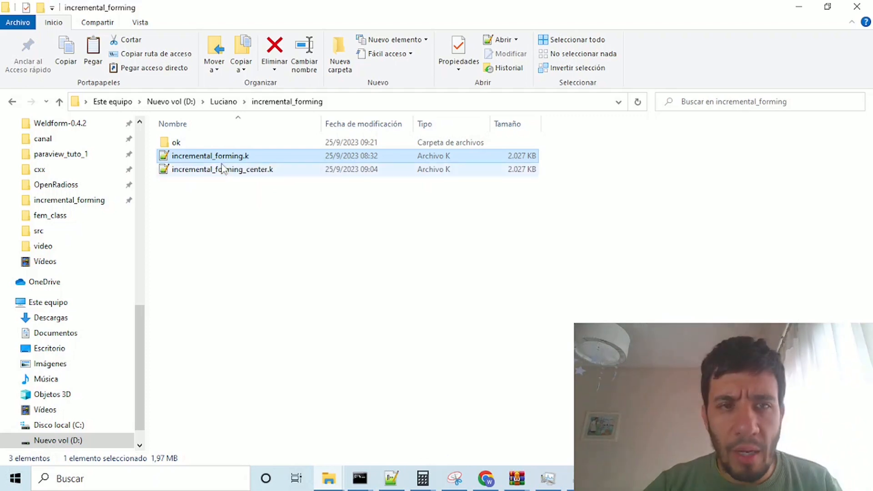
mouse_move(217, 169)
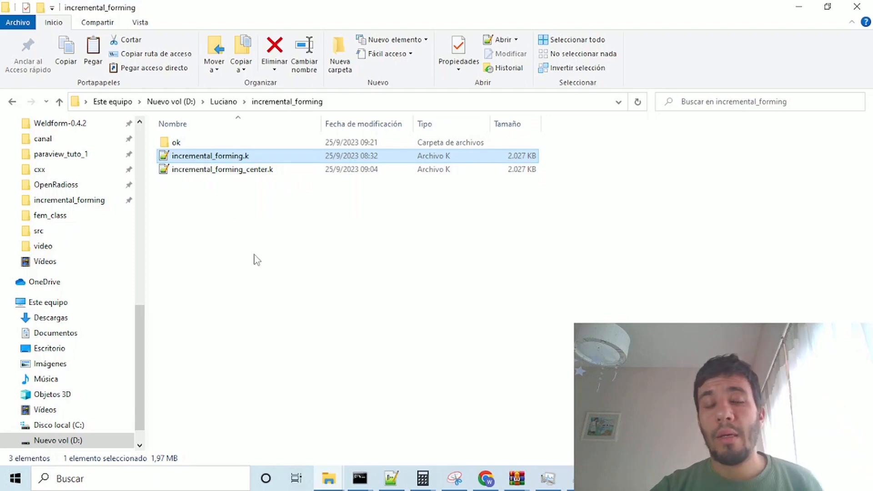
mouse_move(299, 283)
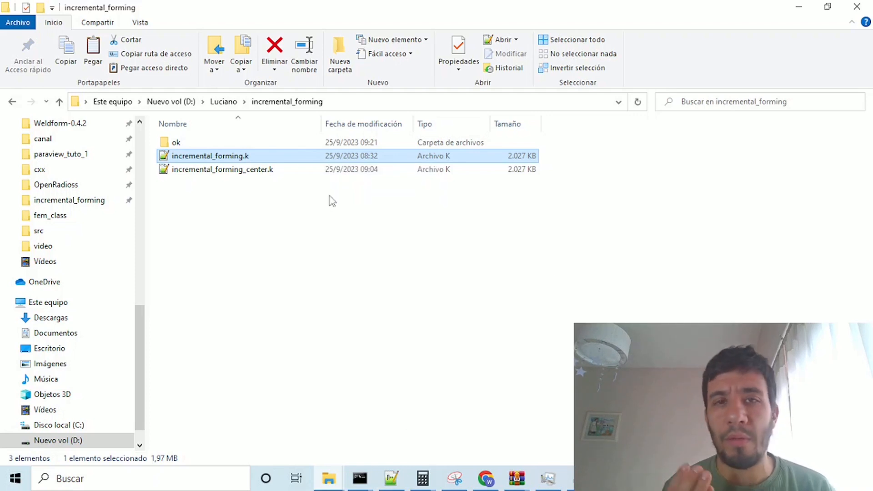
left_click(223, 169)
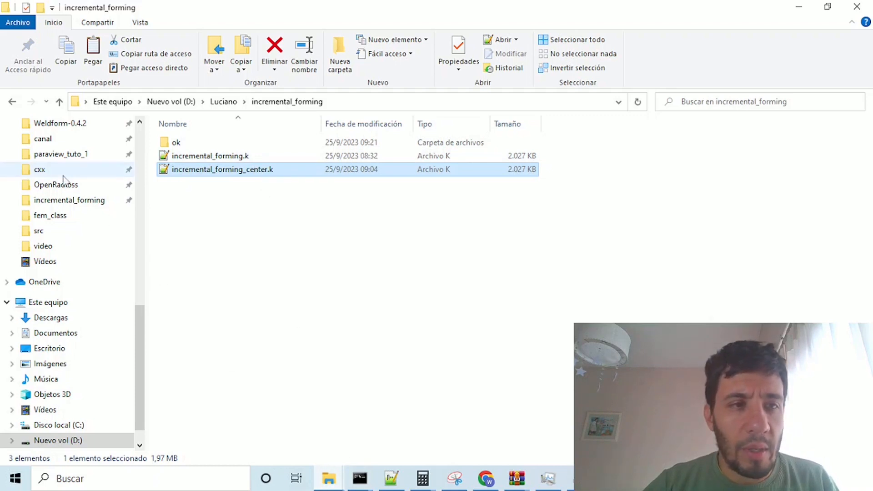
left_click(55, 185)
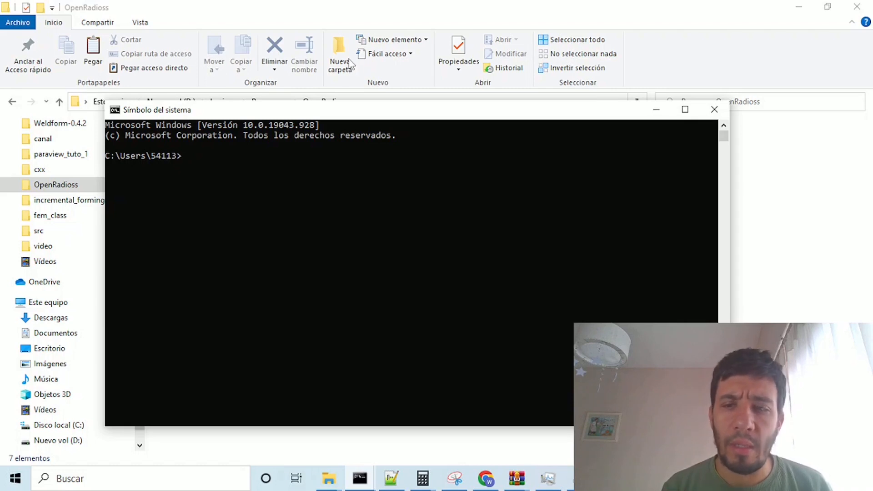
mouse_move(417, 103)
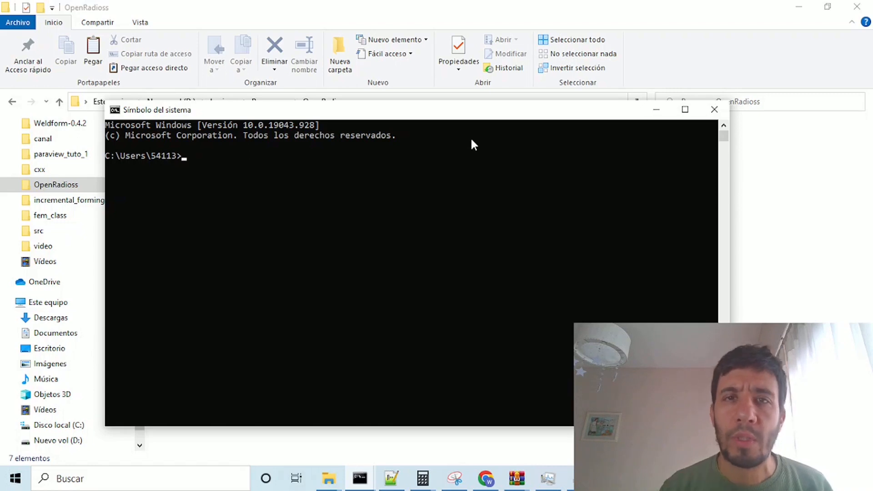
mouse_move(373, 148)
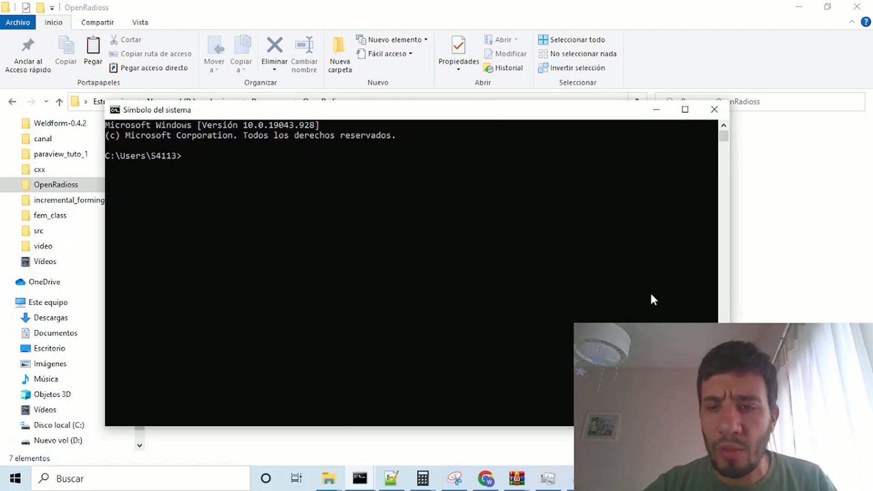
mouse_move(376, 76)
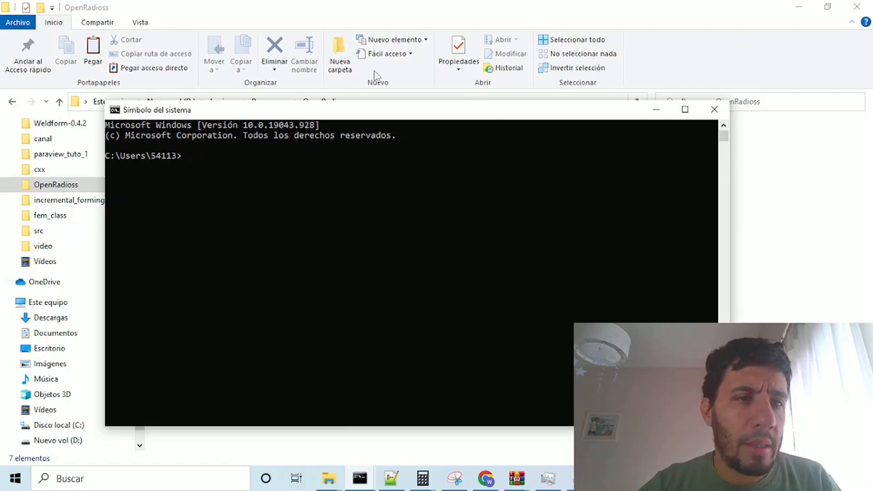
Switch the console to D:\Luciano\Programas\OpenRadioss and run setvars.bat for the environment
left_click_drag(157, 109, 276, 147)
type("cd D:\\Luciano\\Programas\\OpenRadioss")
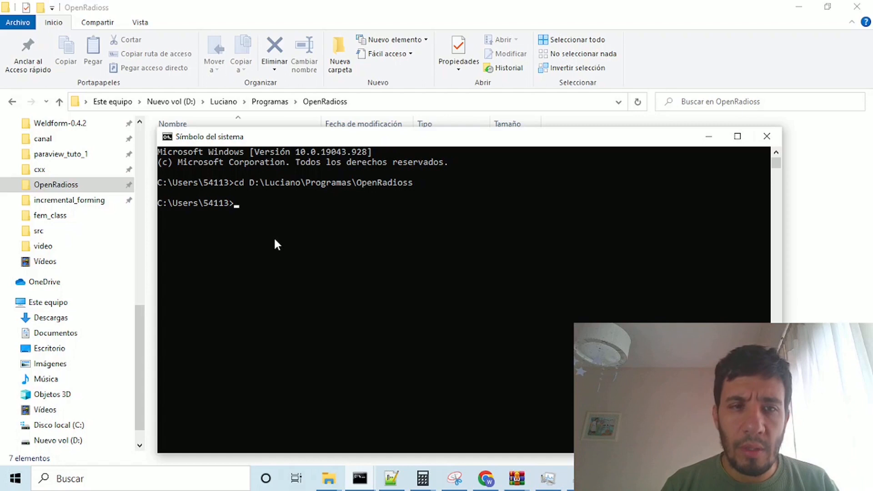
type("d:")
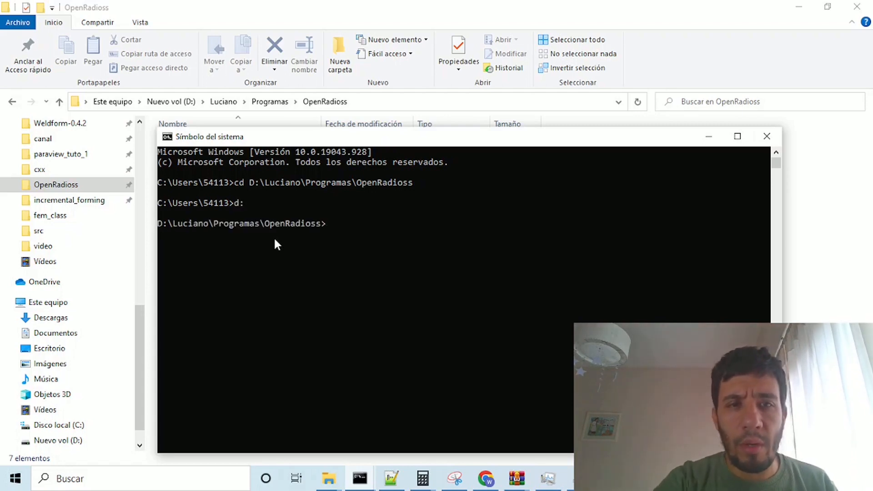
mouse_move(407, 258)
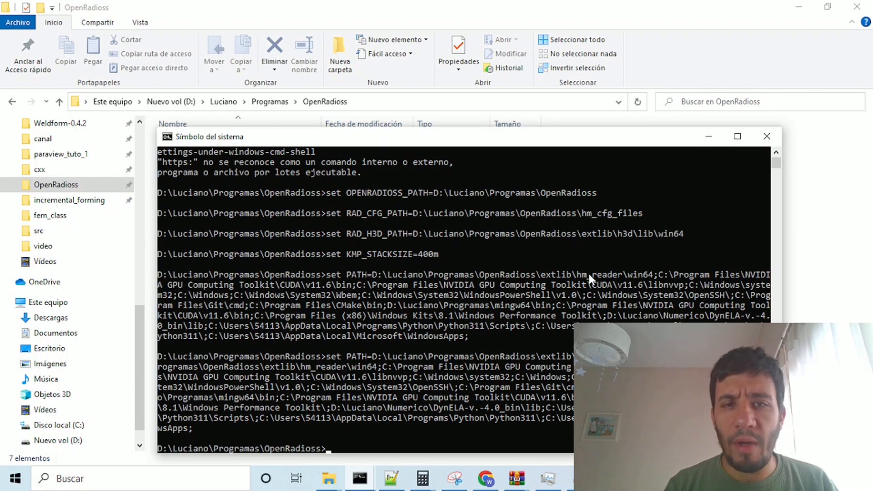
left_click(767, 136)
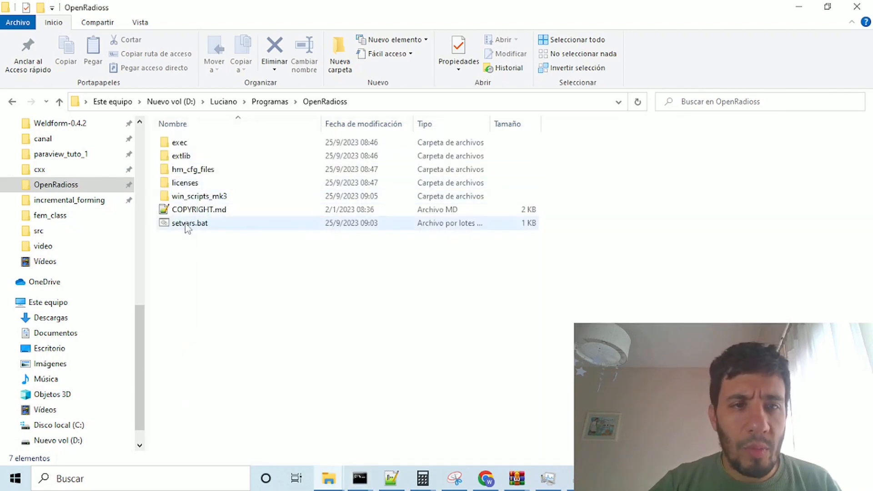
double_click(189, 223)
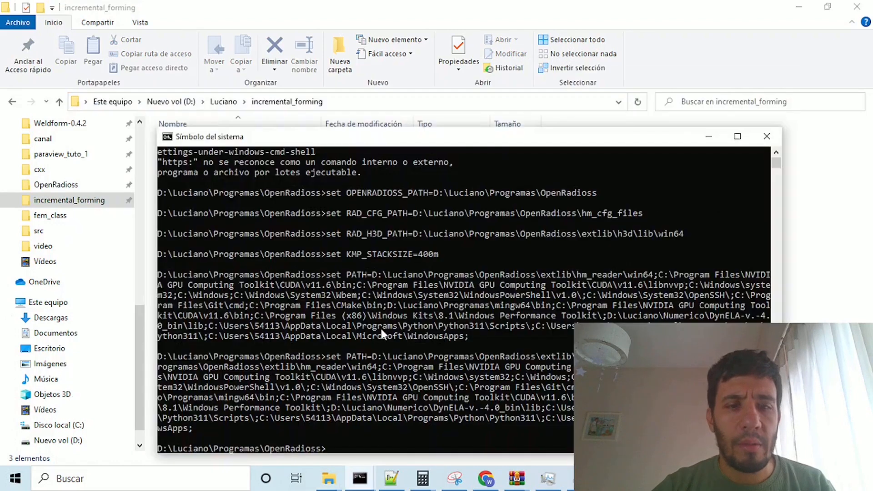
Change to D:\Luciano\incremental_forming and run starter_win64.exe on incremental_forming_center.k
type("cd D:\\Luciano\\incremental_forming")
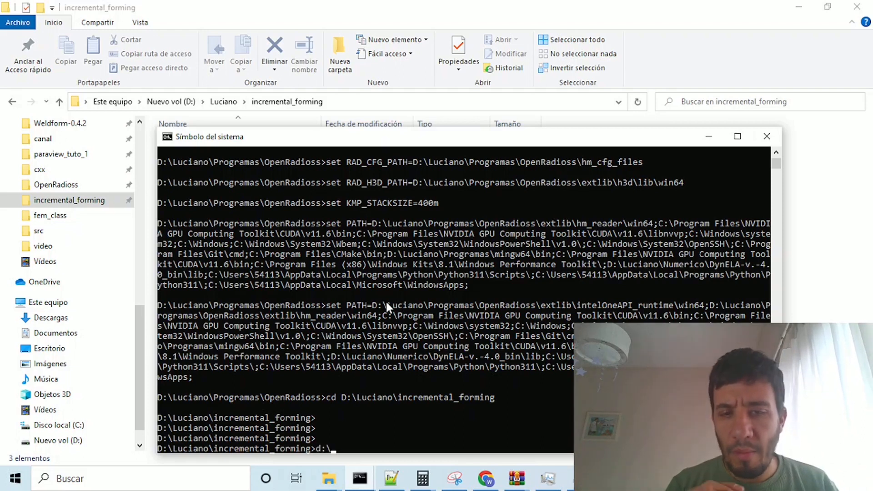
type("Luciano")
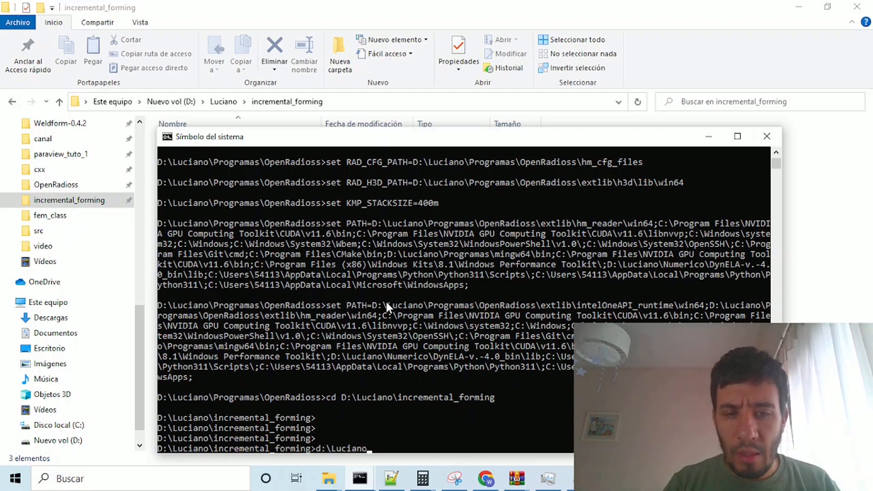
type("po")
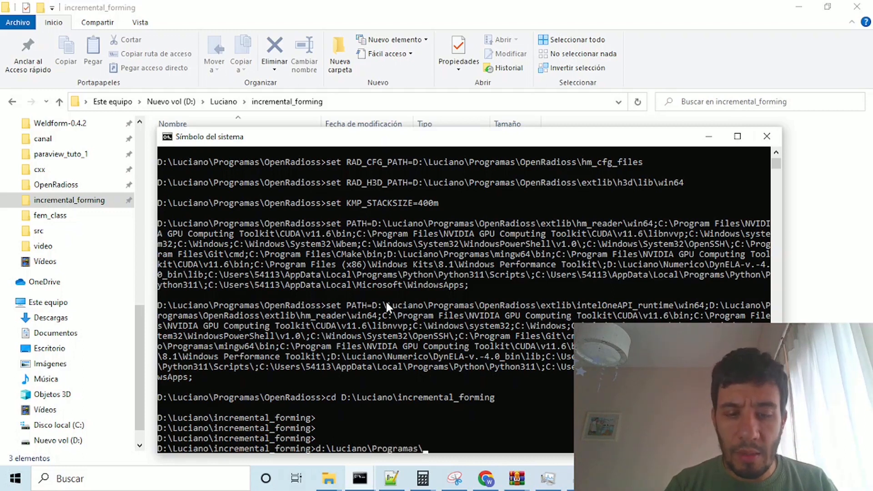
type("OpenRadioss\\exec\\")
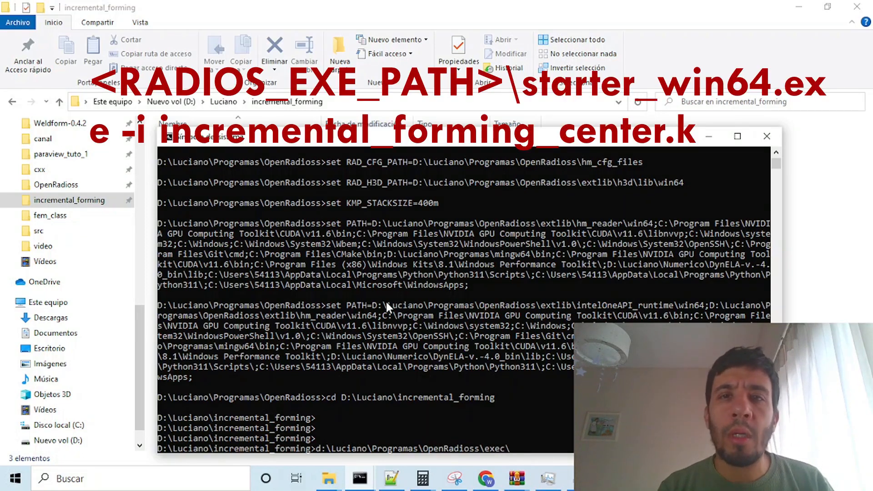
type("st")
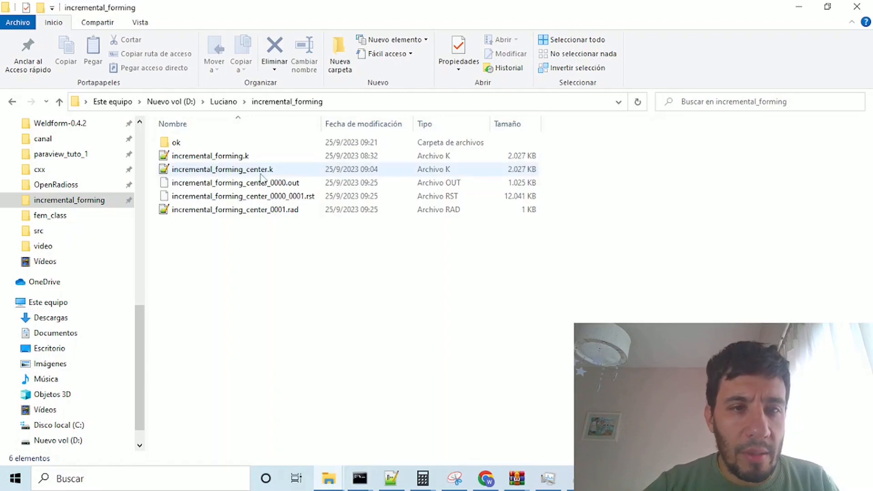
Review the starter's 0 errors and 3 warnings, then enter the engine_win64 command for incremental_forming_center_0001.rad
left_click(222, 169)
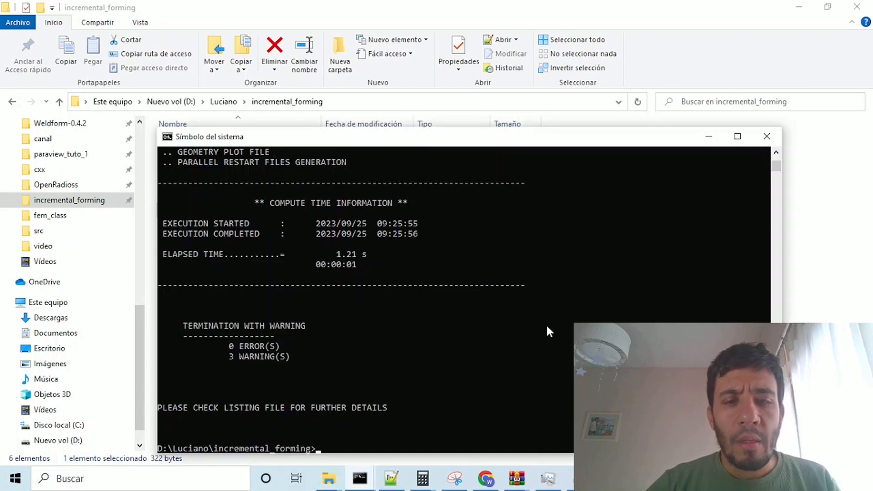
type("d")
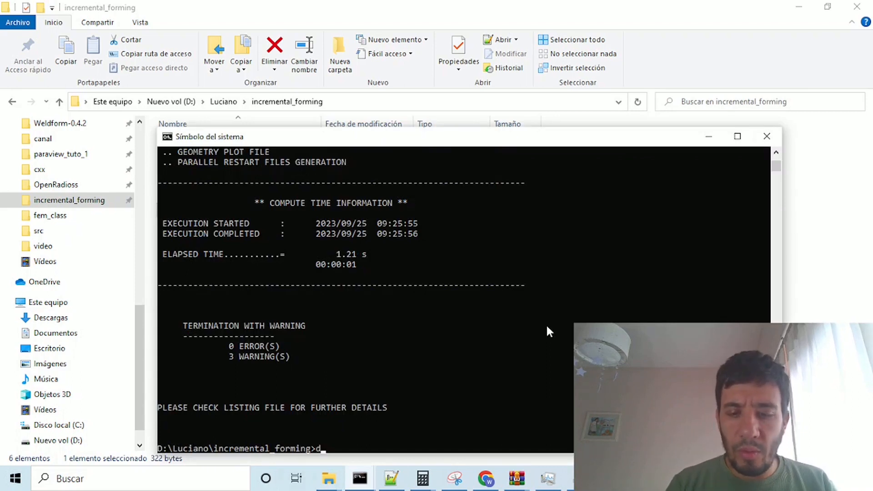
type(":\\")
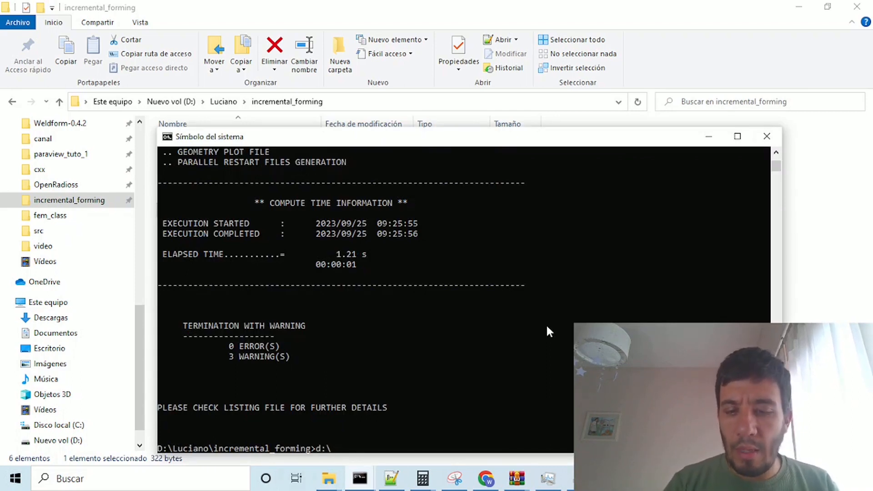
type("Luciano\\")
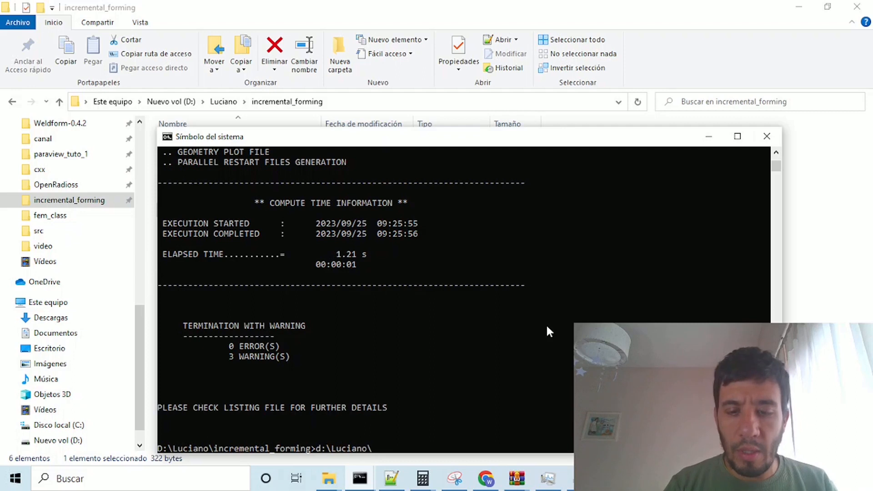
type("Pelis")
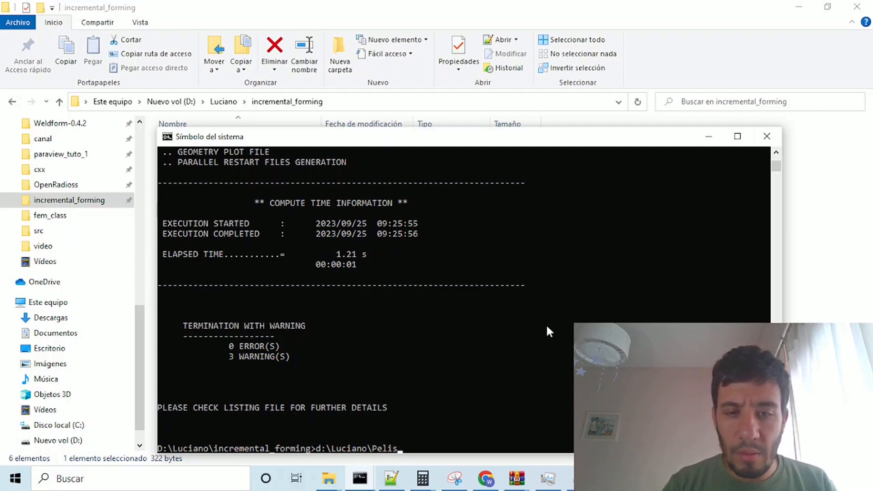
type("Programas\\OpenRadioss\\exec\\engine_win64.")
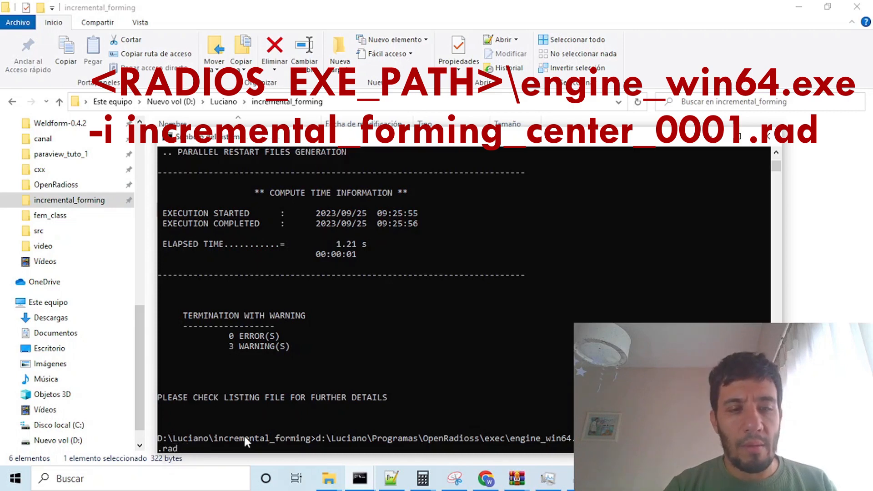
Run the engine and reload the modified _0001.rad file in Notepad++
key("enter")
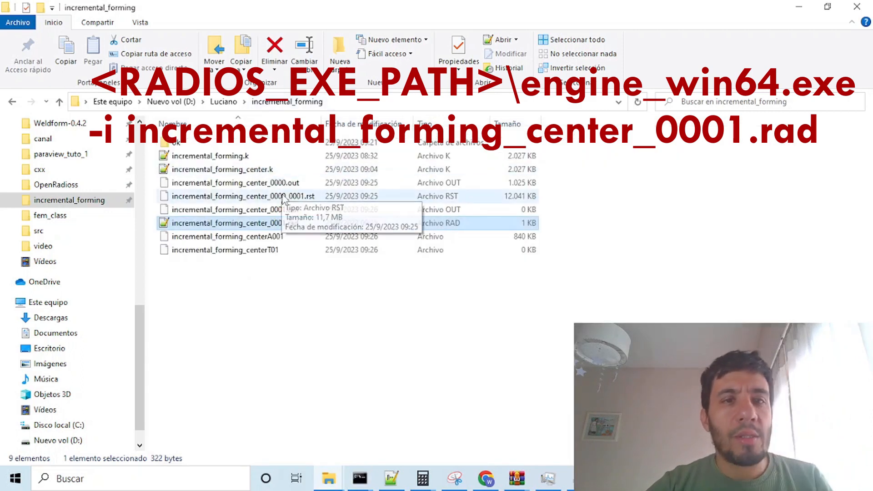
right_click(223, 223)
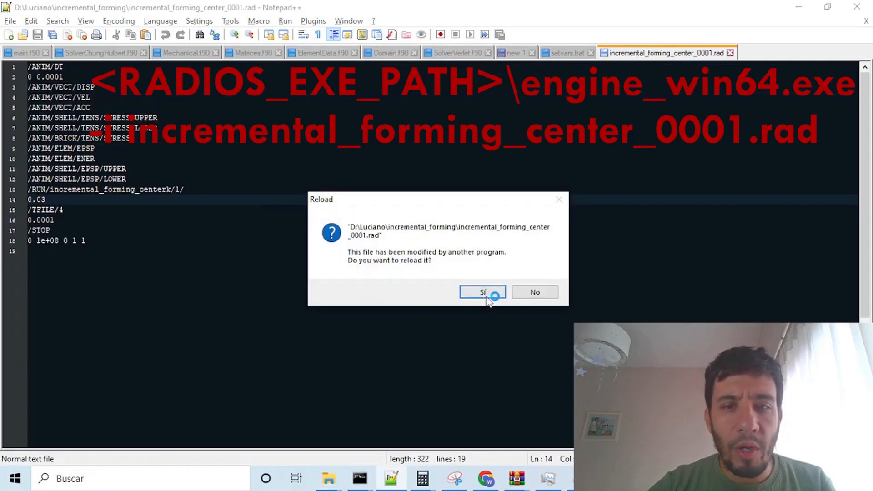
left_click(482, 292)
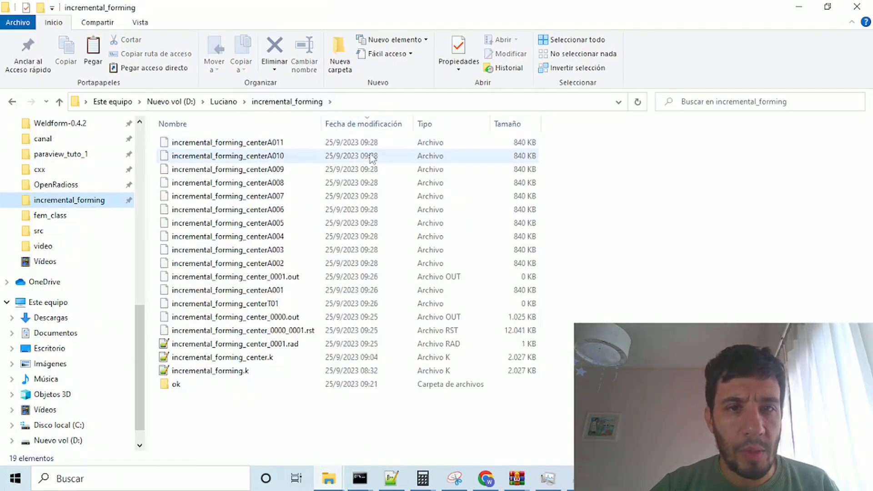
Review the animation files in incremental_forming, then bring the gui scripts page forward
left_click(226, 142)
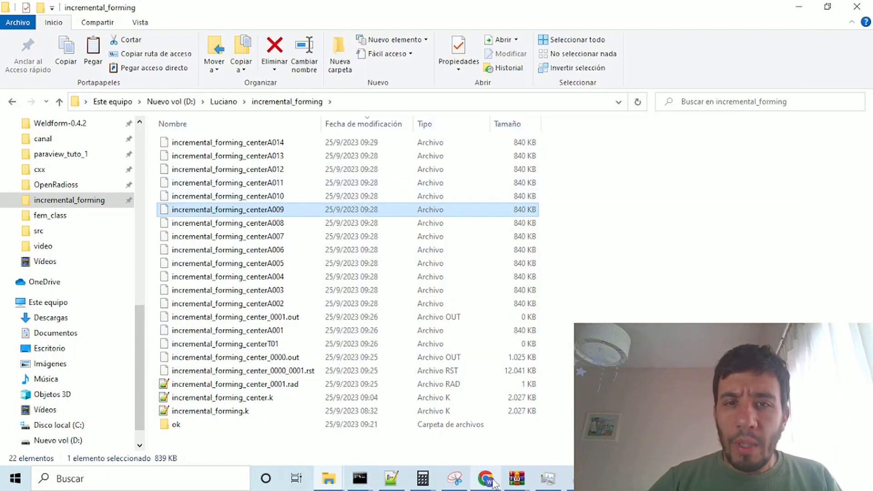
left_click(485, 478)
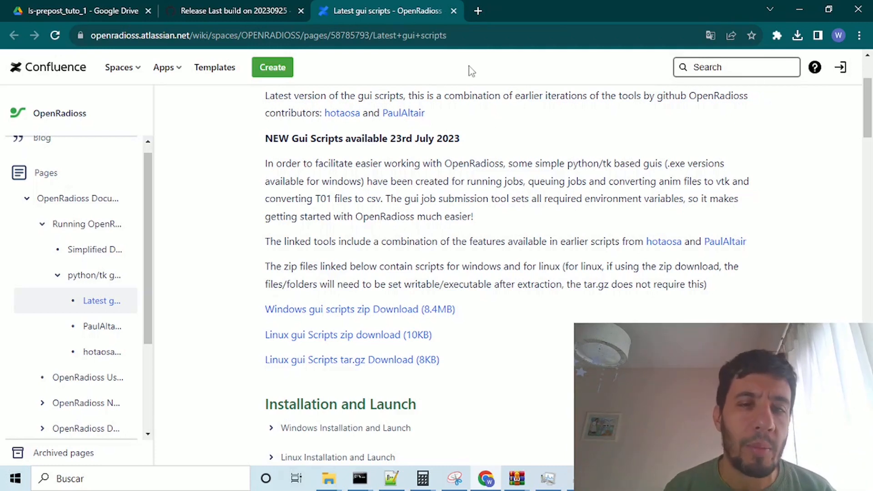
Return to the Descargas folder listing win_scripts_mk3.zip and the OpenRadioss_win64 zip
left_click(267, 35)
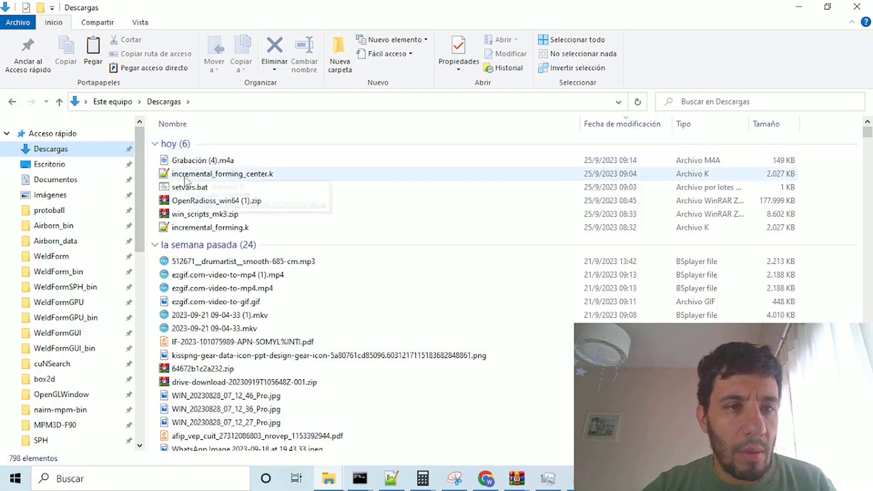
Go to D:\Luciano\Programas\OpenRadioss and select the extracted win_scripts_mk3 folder
double_click(205, 213)
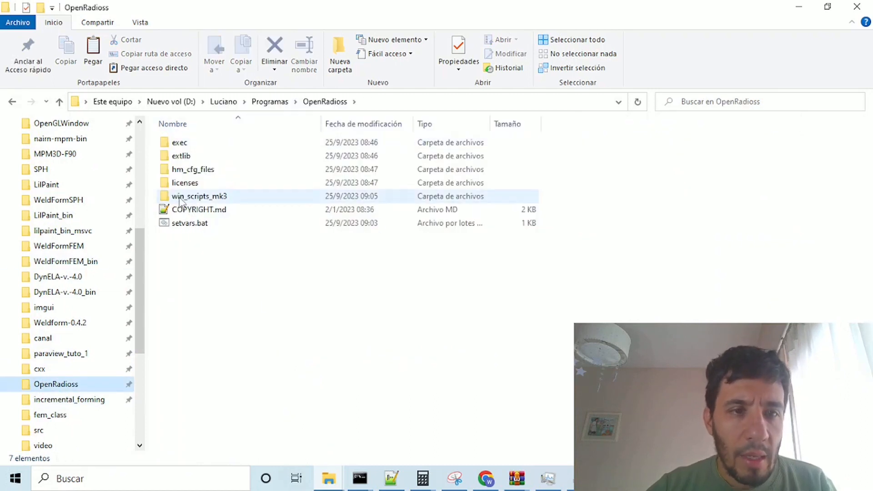
left_click(197, 209)
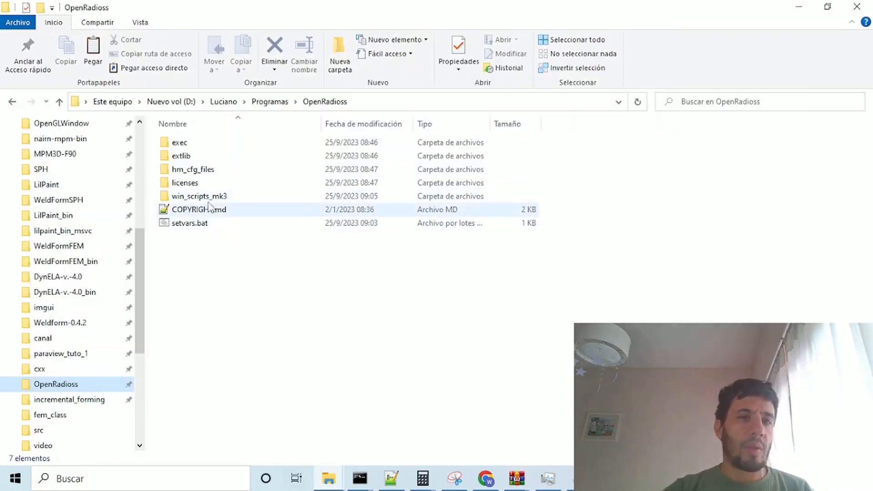
left_click(199, 196)
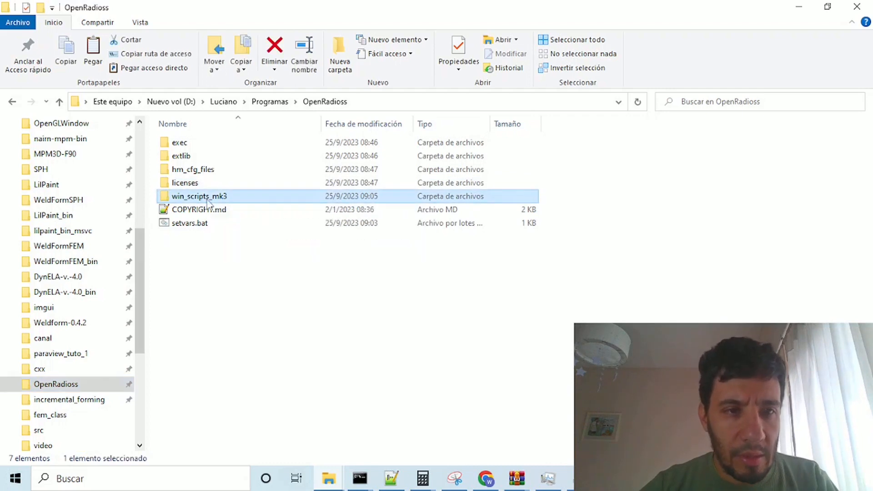
mouse_move(238, 197)
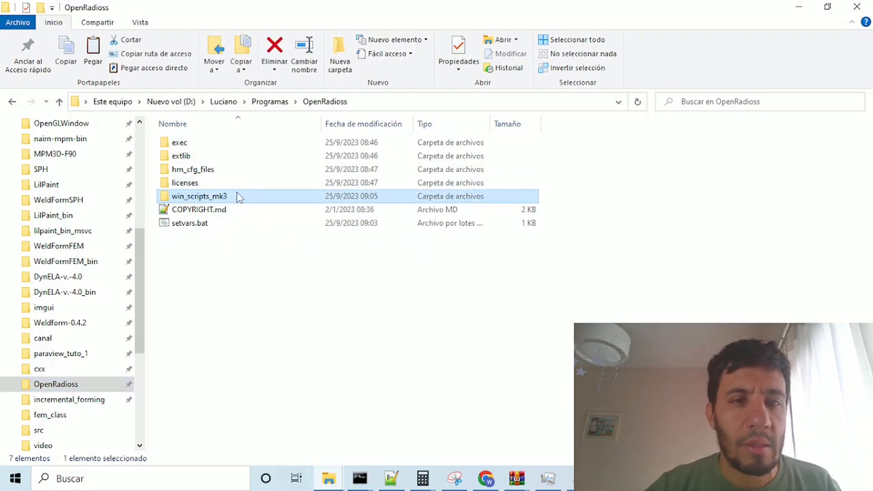
mouse_move(212, 198)
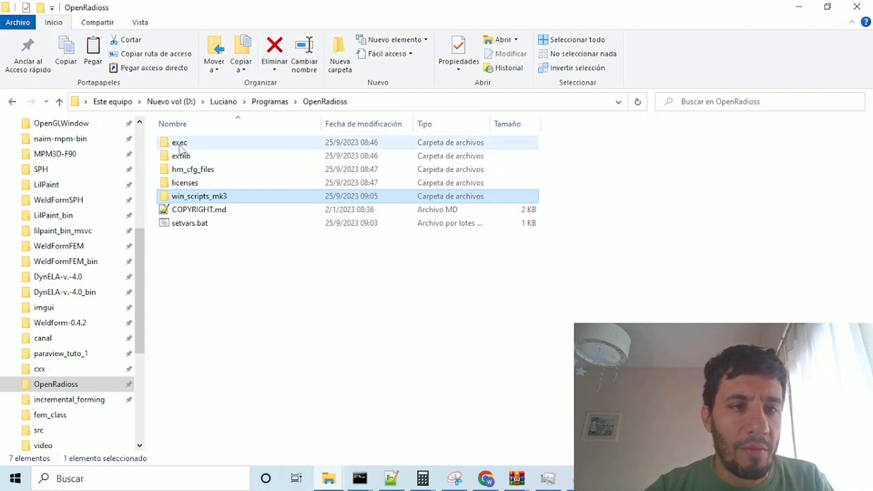
mouse_move(199, 196)
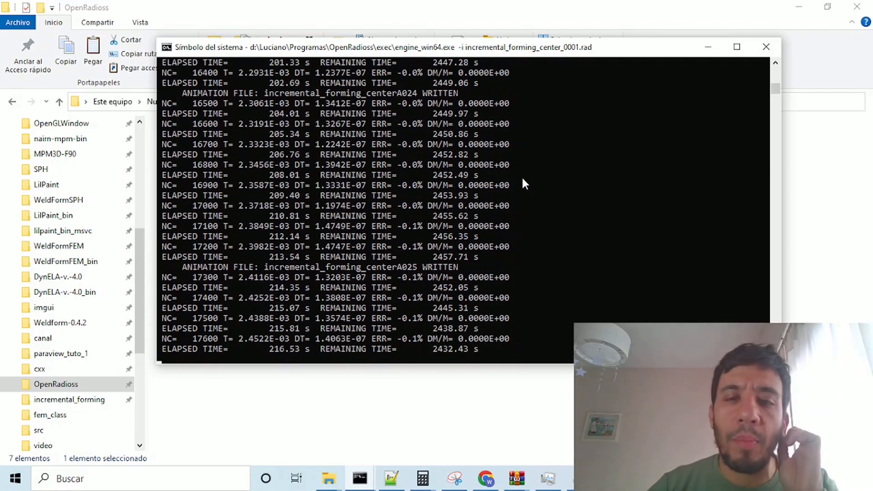
Abort the running solver job with Ctrl+C and return to the OpenRadioss program folder
key("ctrl+c")
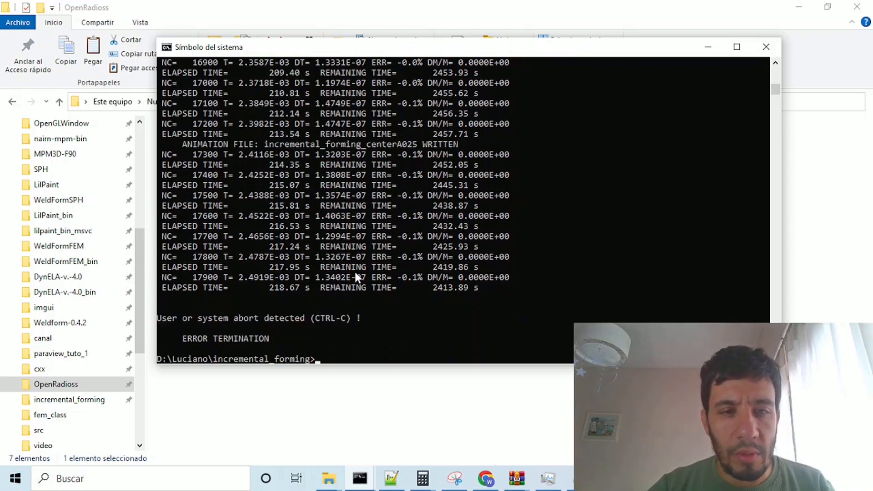
mouse_move(518, 315)
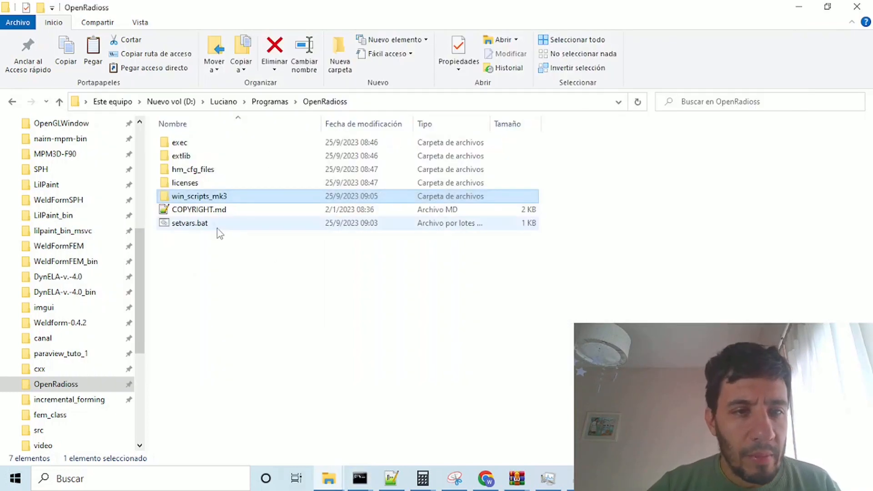
double_click(198, 196)
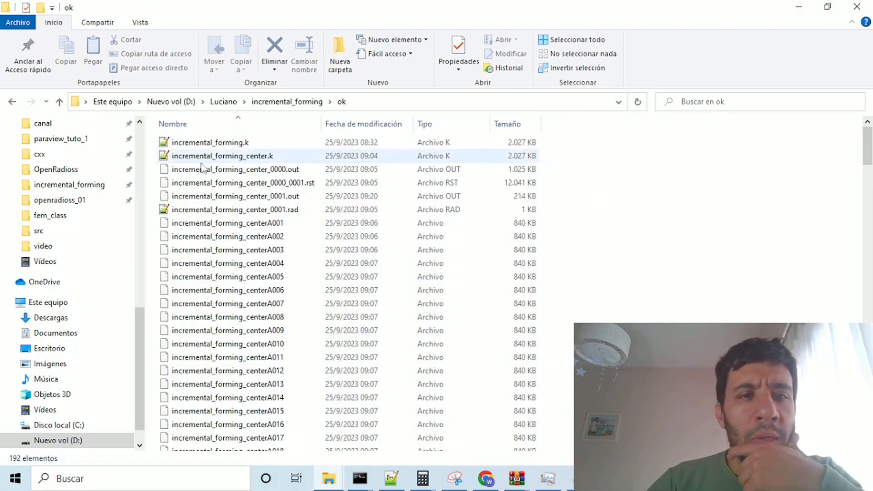
left_click(55, 168)
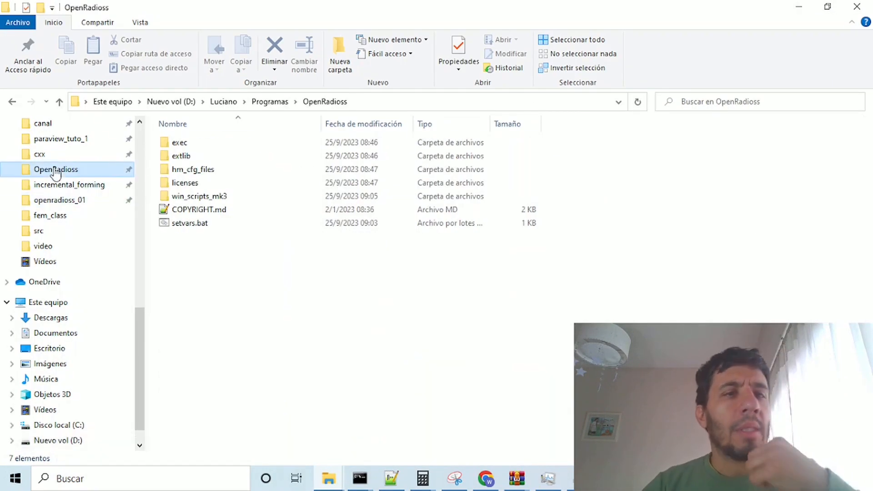
Launch openradioss_run_script_for_windows_mpi_ps.exe from win_scripts_mk3 and browse for the job file
left_click(199, 196)
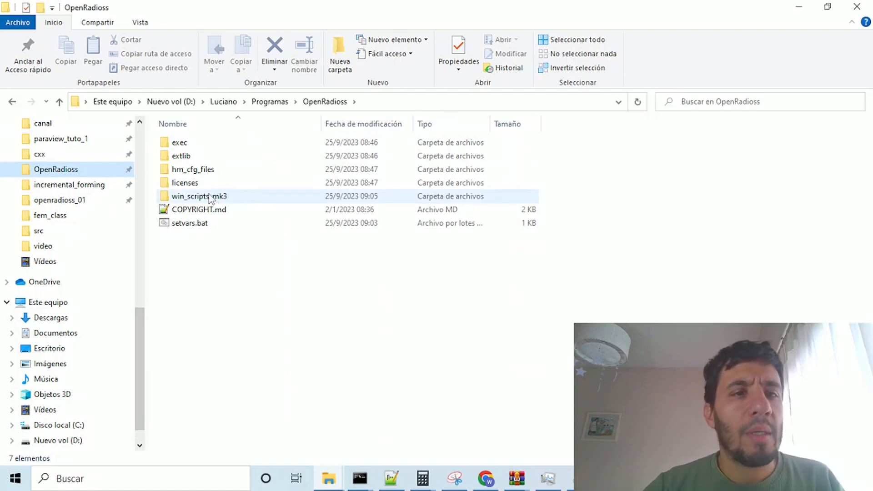
double_click(198, 196)
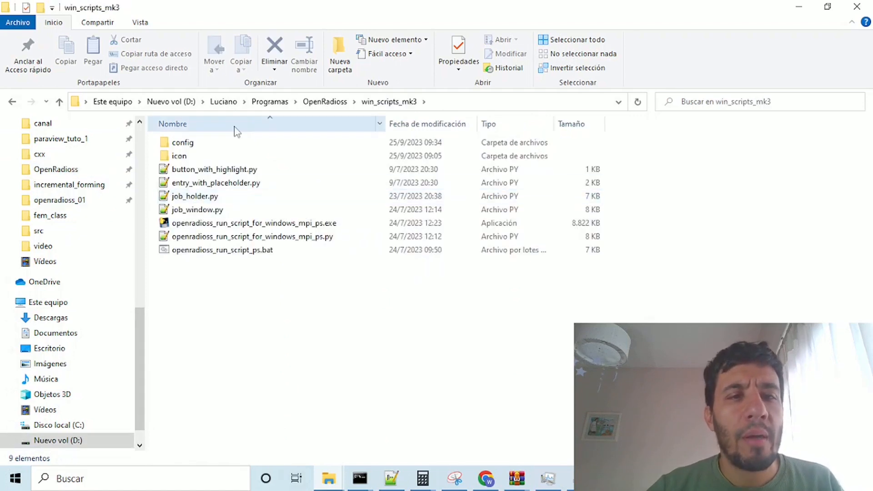
left_click(253, 223)
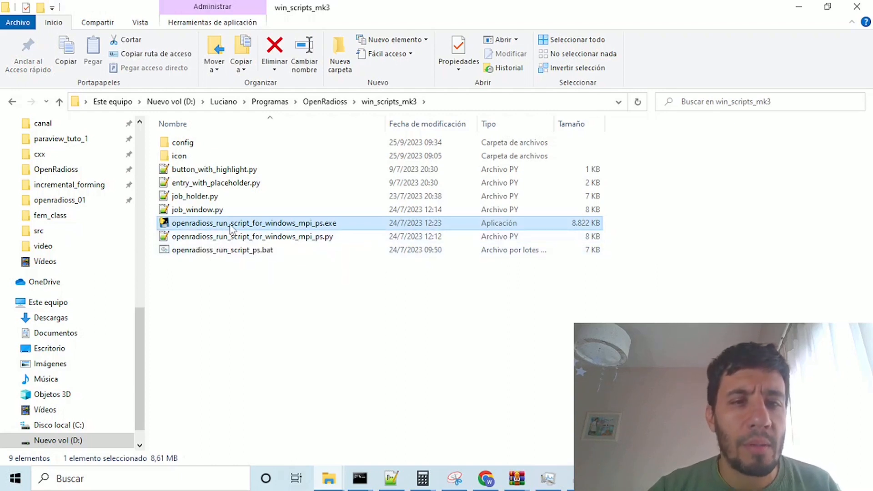
mouse_move(322, 233)
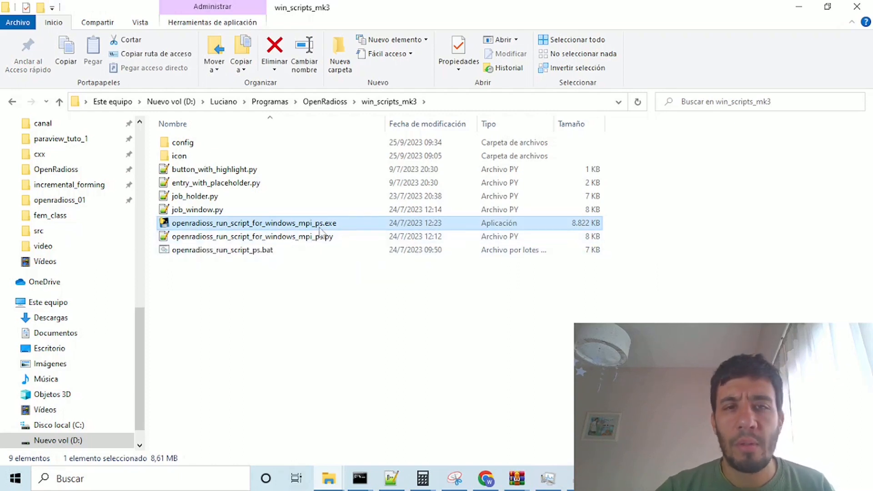
double_click(254, 223)
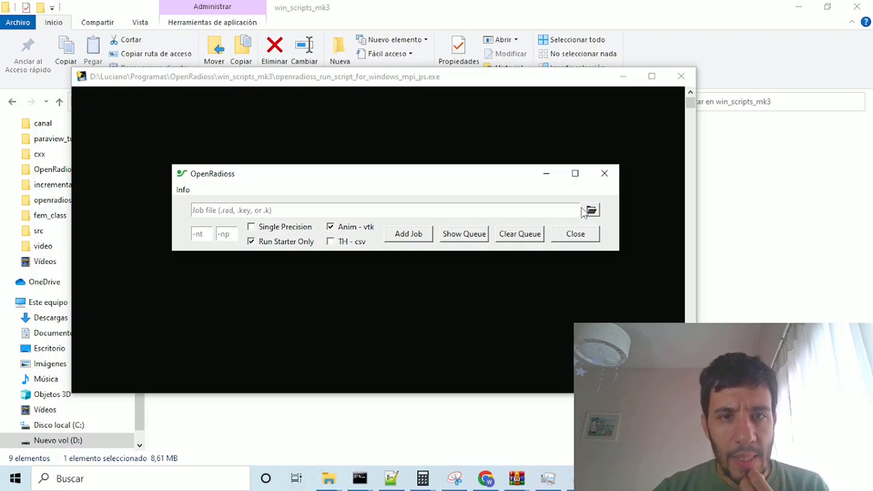
left_click(589, 210)
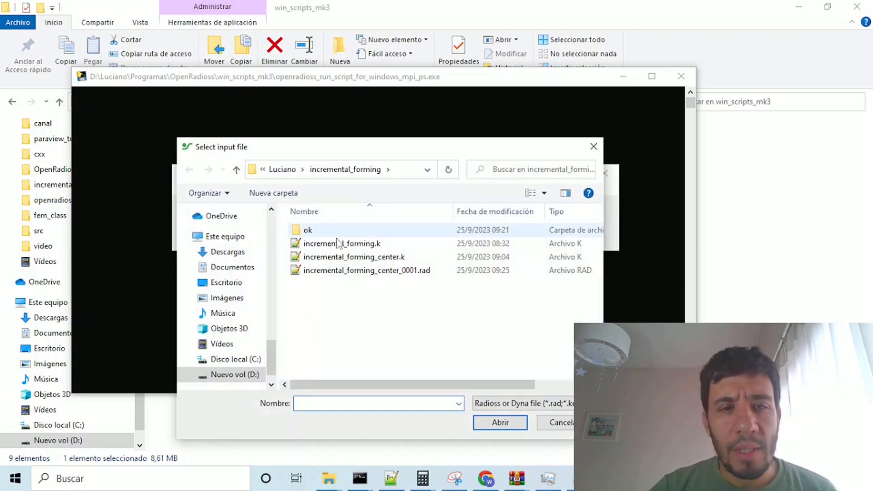
Load incremental_forming_center_0001.rad from the ok folder as the job file, keeping Anim - vtk checked
double_click(308, 229)
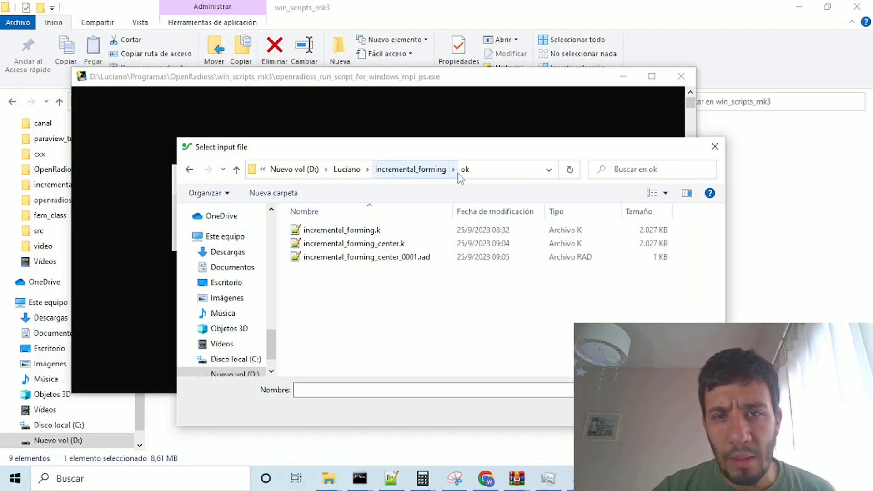
left_click(366, 257)
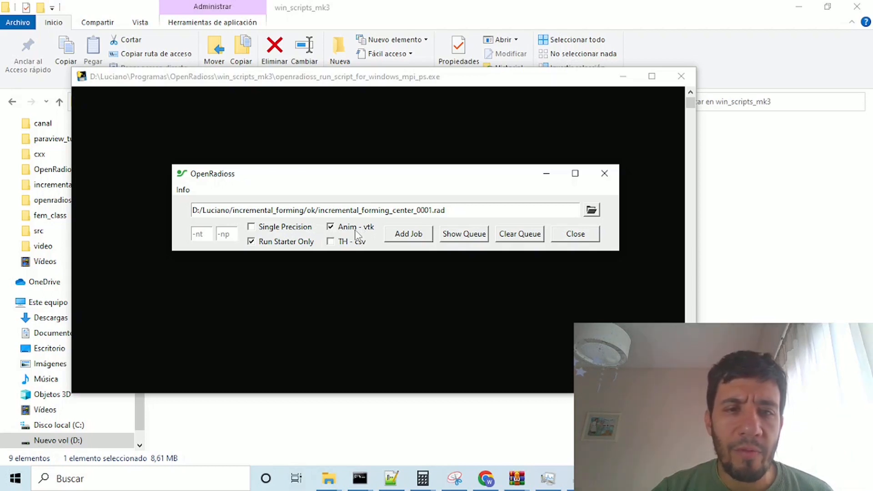
mouse_move(426, 245)
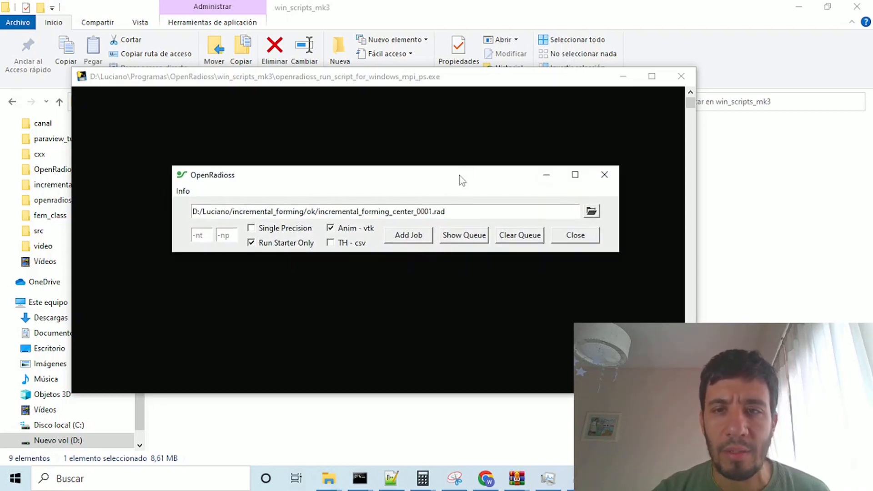
mouse_move(466, 166)
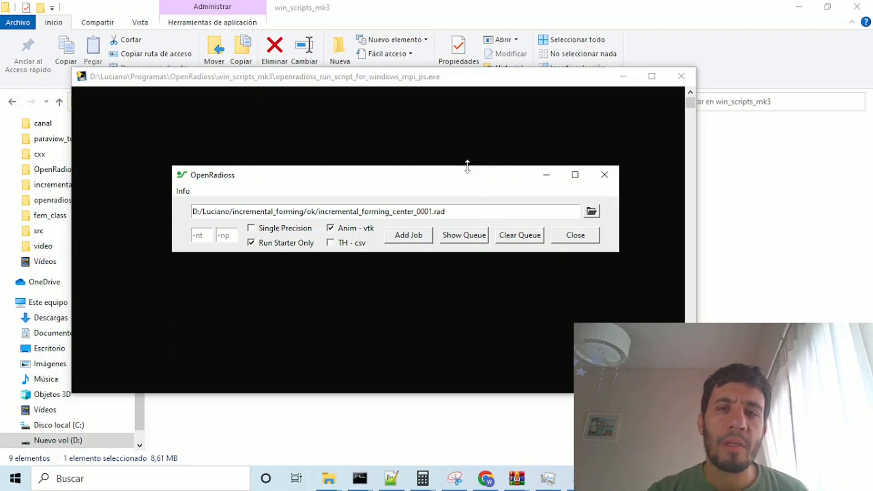
mouse_move(486, 193)
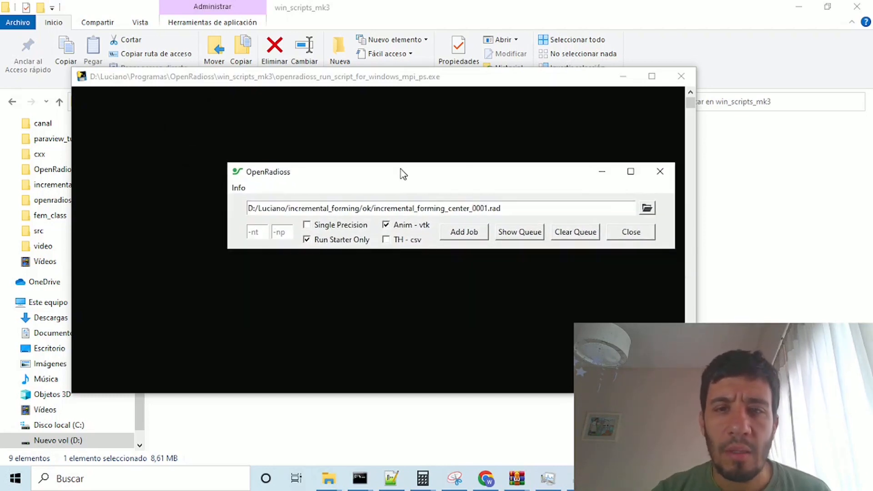
left_click(463, 231)
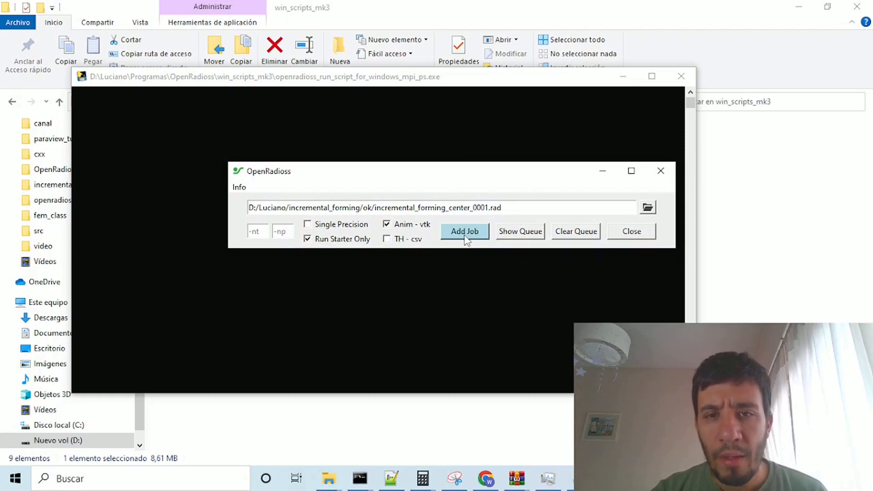
Add the rad file as a job, then browse the converted VTK files in the ok folder
left_click(464, 231)
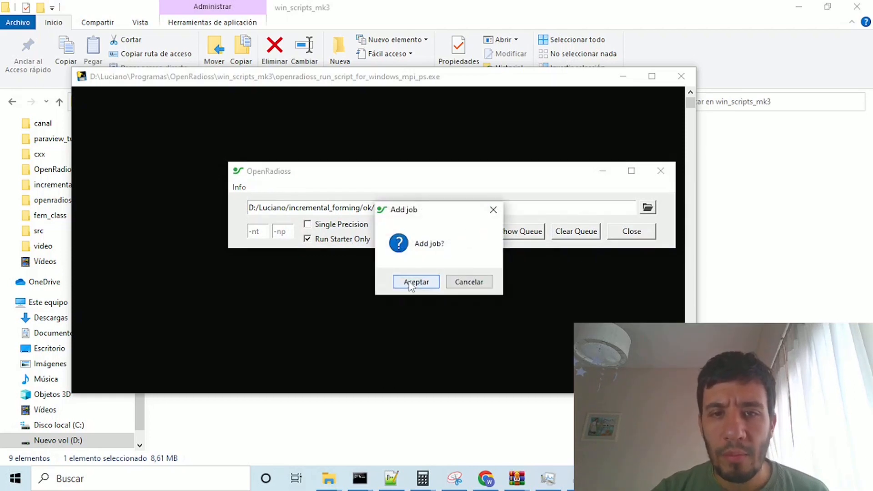
left_click(414, 282)
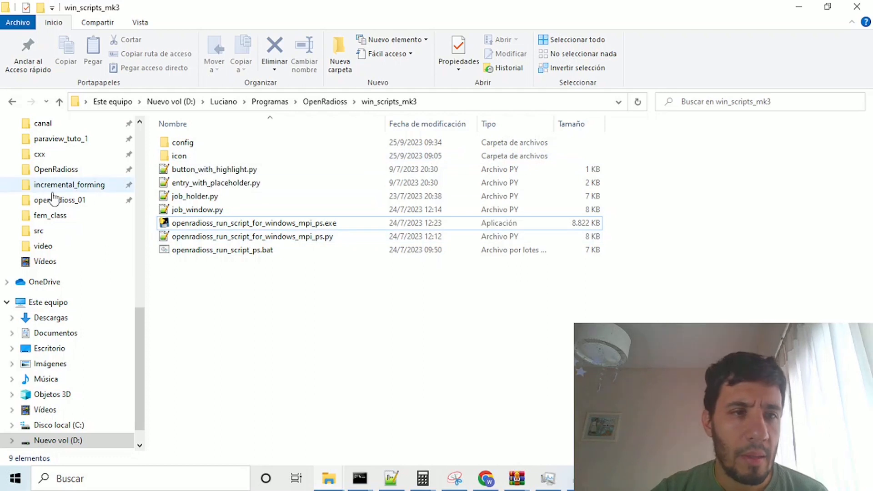
double_click(70, 184)
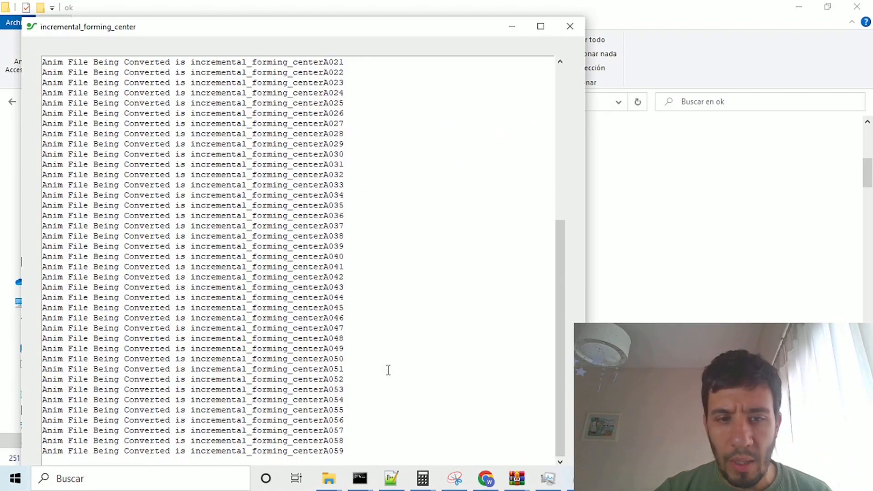
scroll("down", 3)
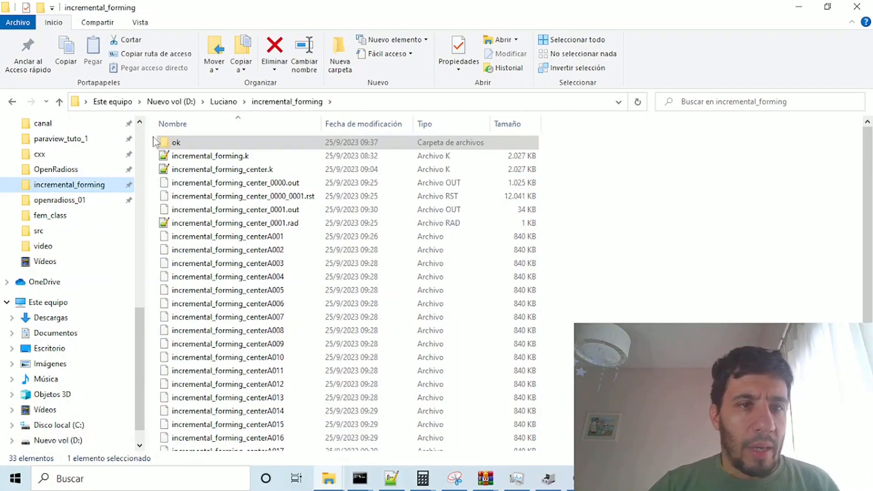
double_click(176, 142)
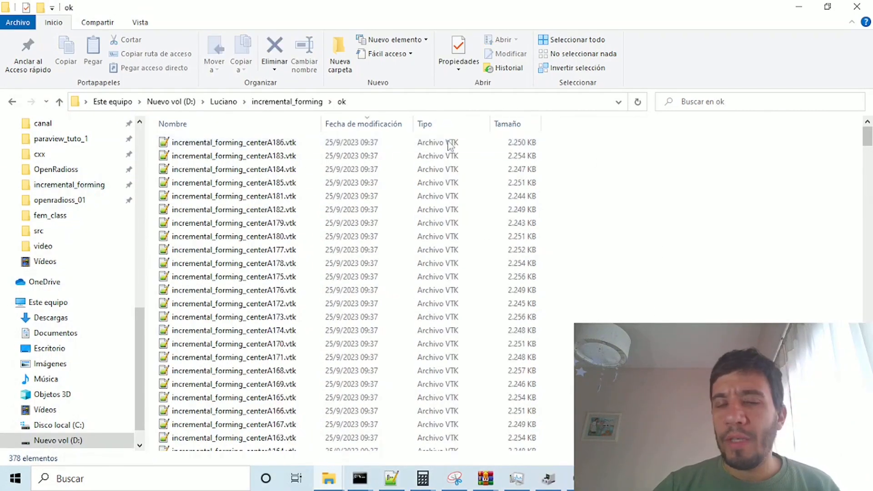
left_click(234, 141)
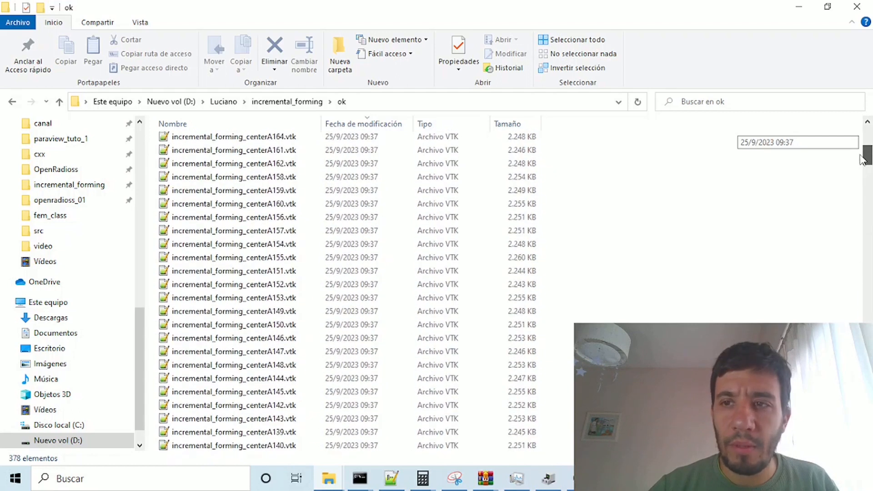
scroll("down", 3)
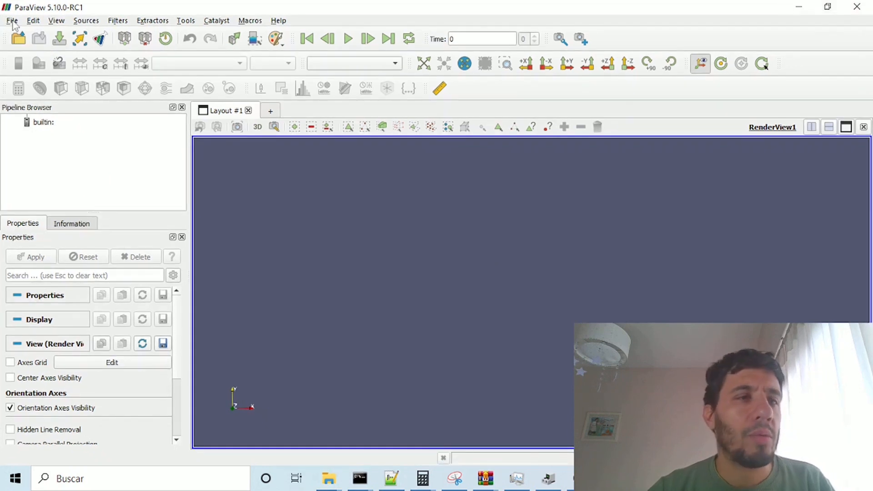
Open the incremental_forming_centerA..vtk series from the ok folder in ParaView
left_click(12, 20)
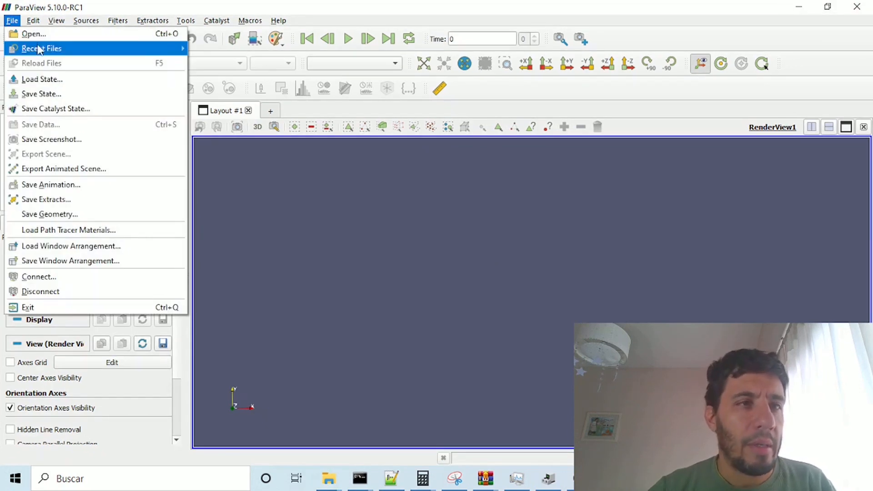
left_click(34, 33)
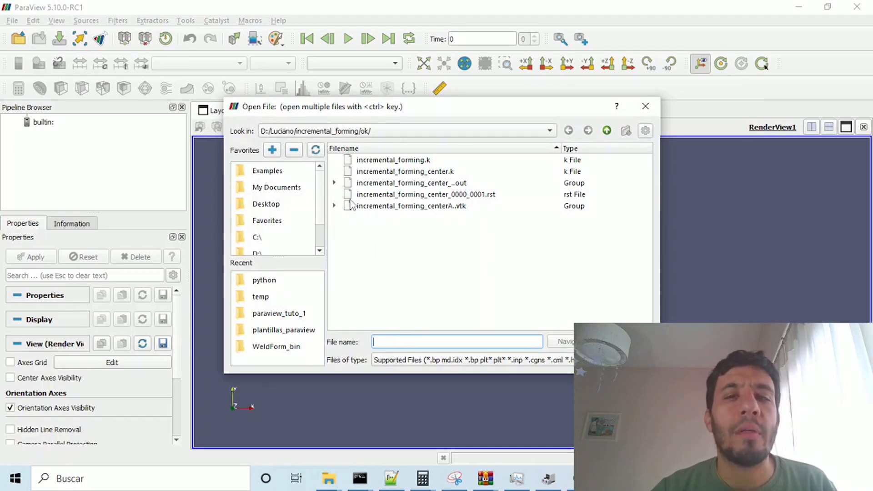
left_click(333, 206)
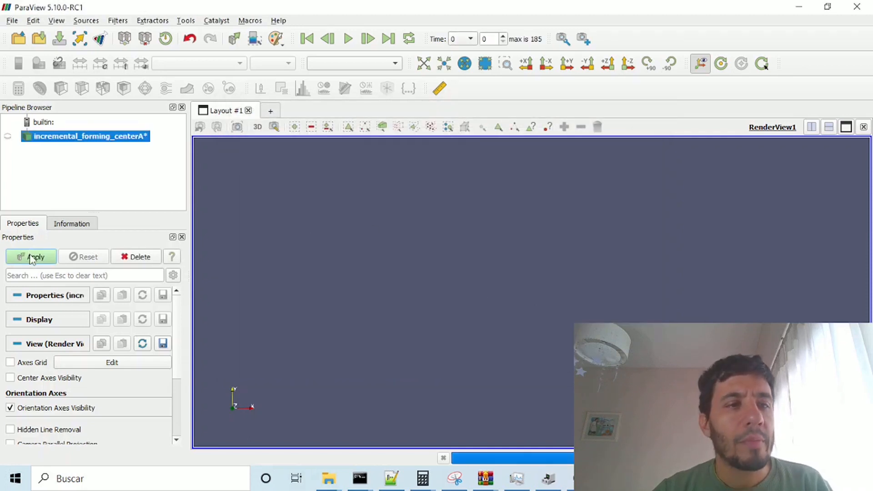
Apply the loaded series and orbit the sheet into a perspective view
left_click(30, 256)
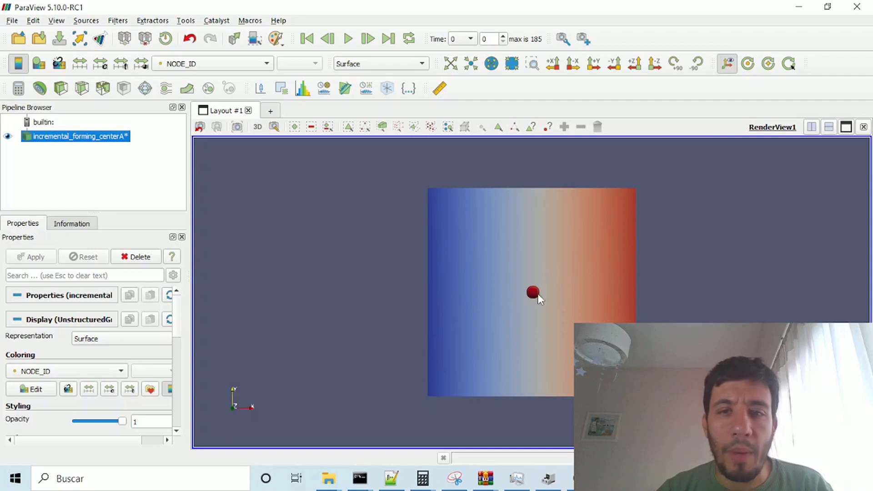
left_click_drag(535, 292, 512, 309)
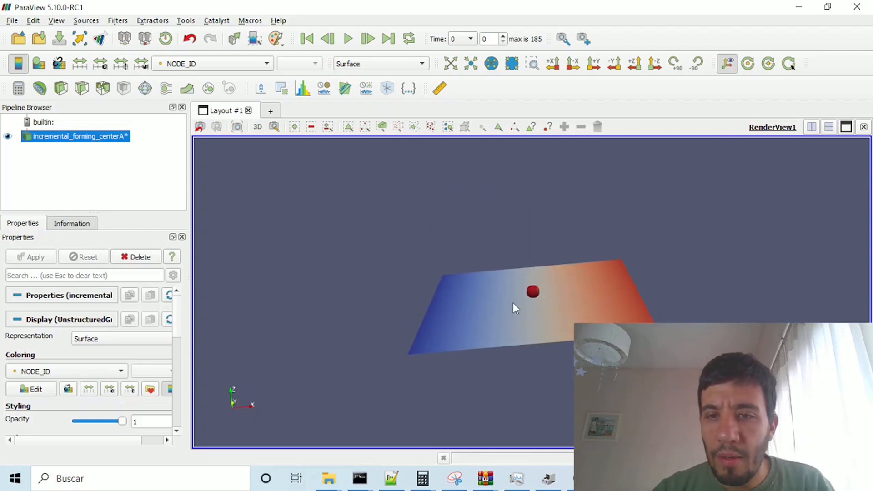
left_click_drag(512, 309, 557, 310)
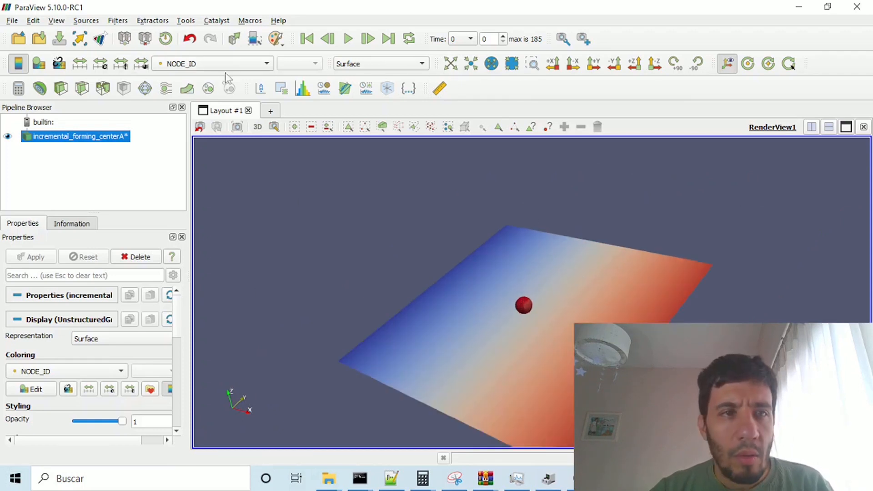
Colour the sheet by 2DELEM_Plastic_Strain at the last time step, 185, viewed from above
left_click(211, 62)
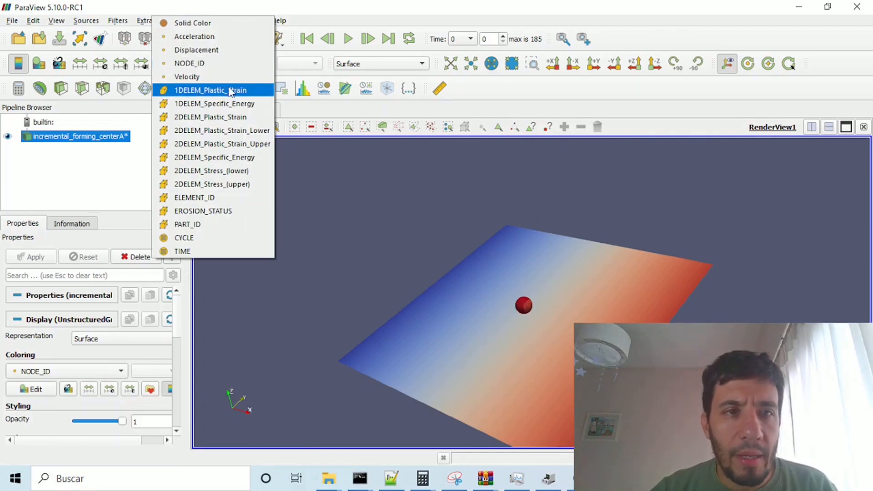
left_click(210, 117)
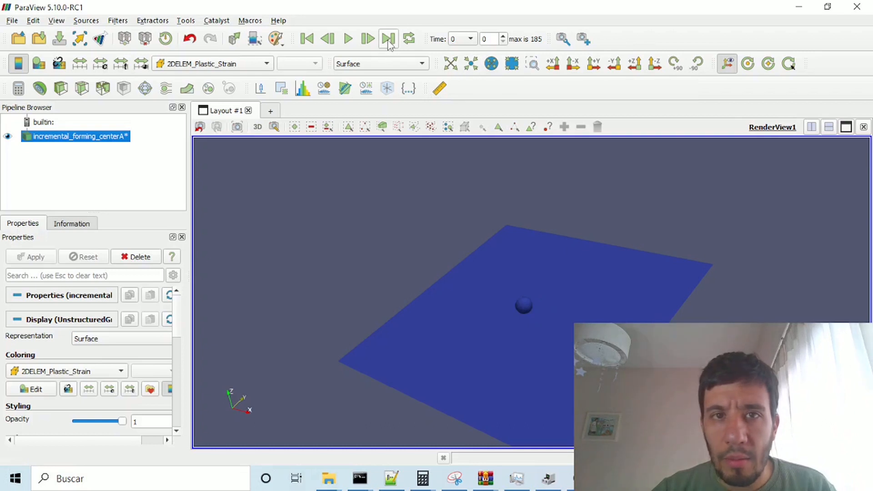
left_click(387, 38)
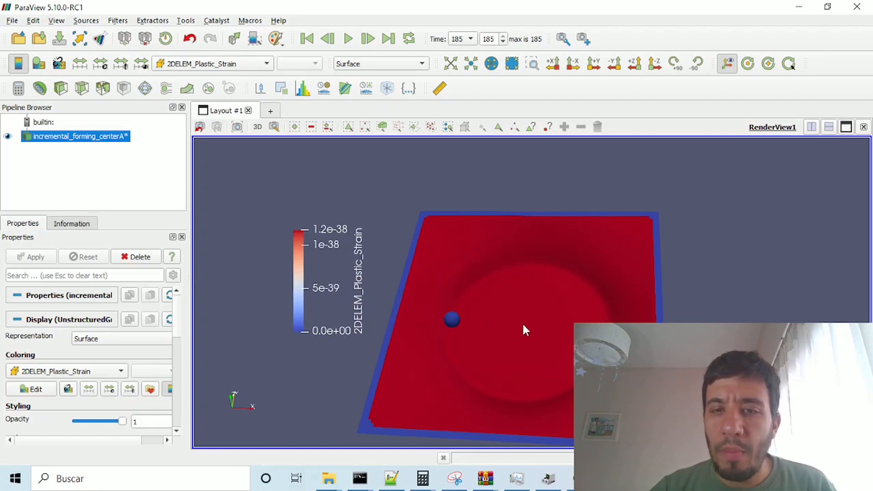
mouse_move(474, 291)
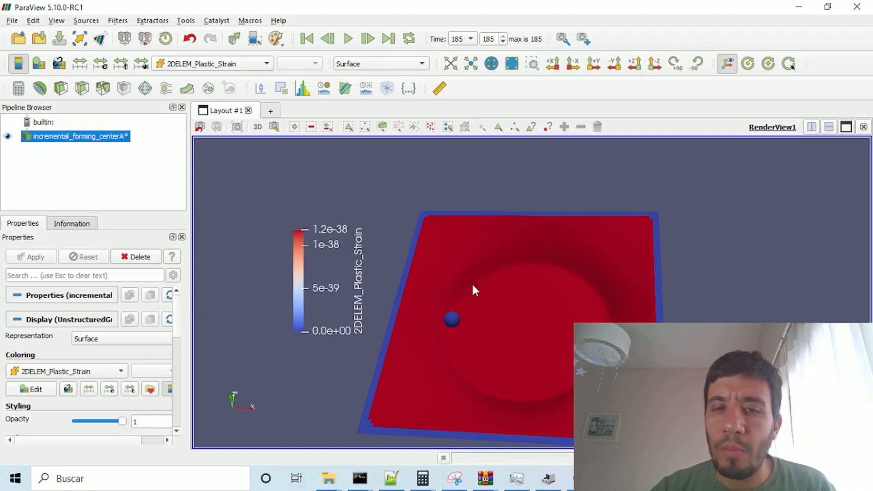
left_click_drag(474, 290, 554, 325)
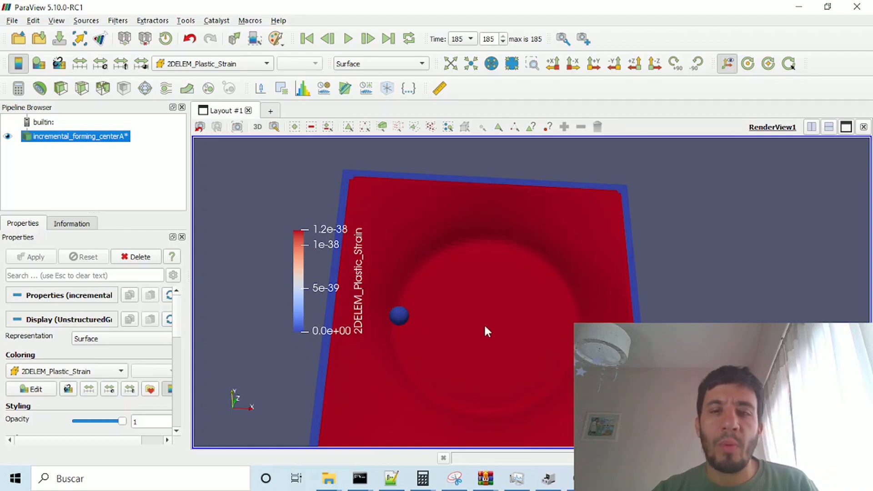
mouse_move(235, 227)
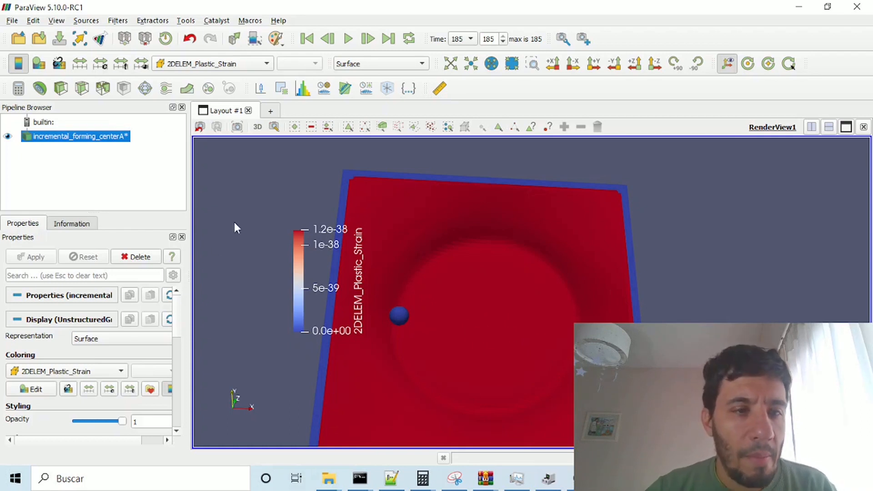
Rescale the plastic strain colours to the data range, 0 to 0.65
left_click(79, 62)
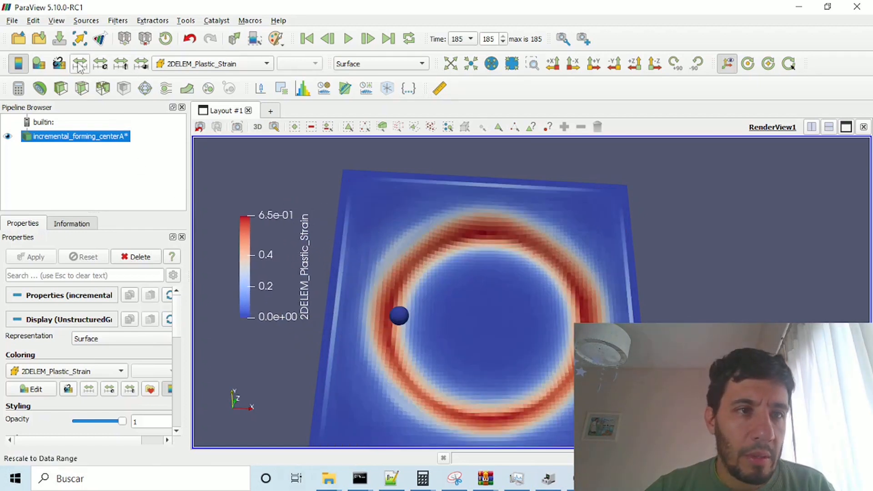
mouse_move(80, 63)
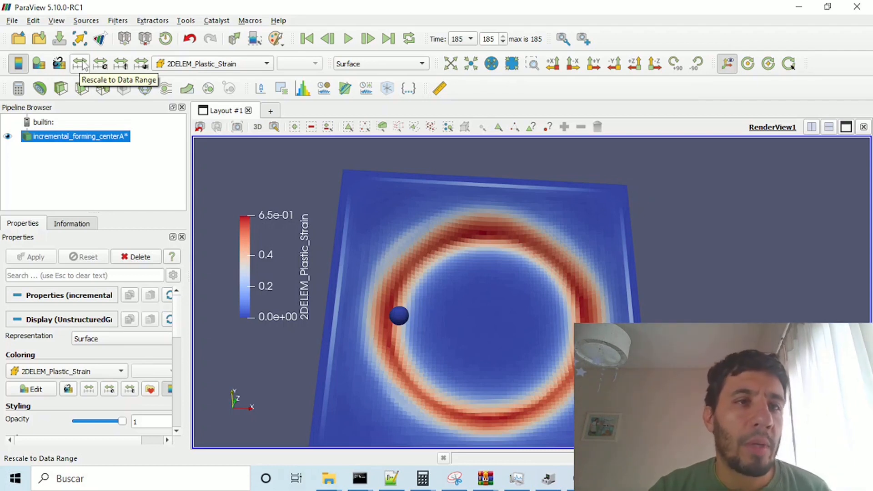
mouse_move(52, 122)
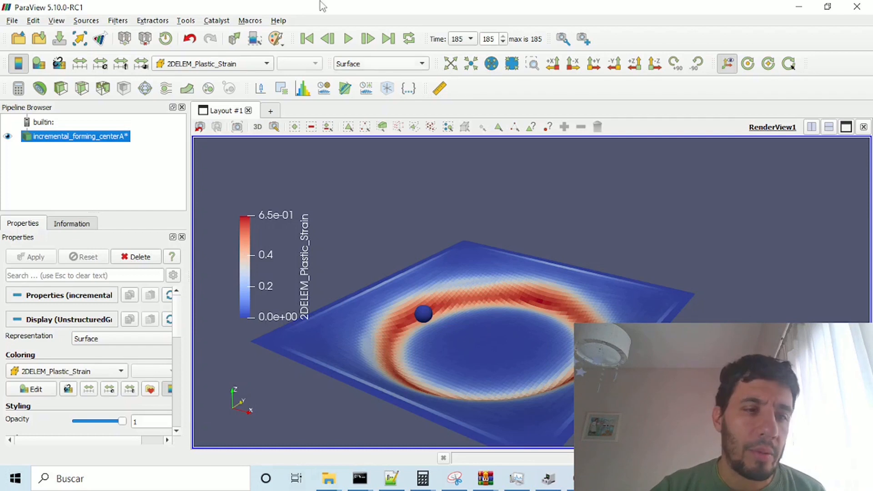
scroll("down", 3)
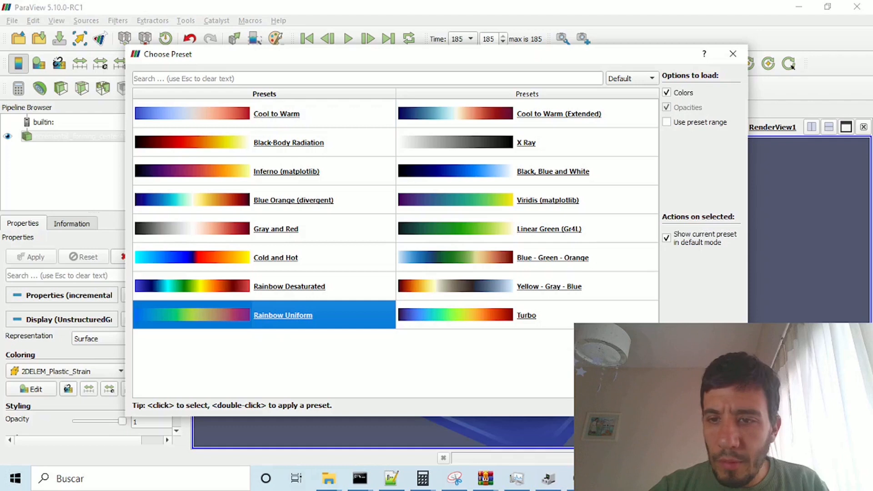
Apply the Rainbow Uniform colour preset and play the forming animation past time 145
double_click(283, 315)
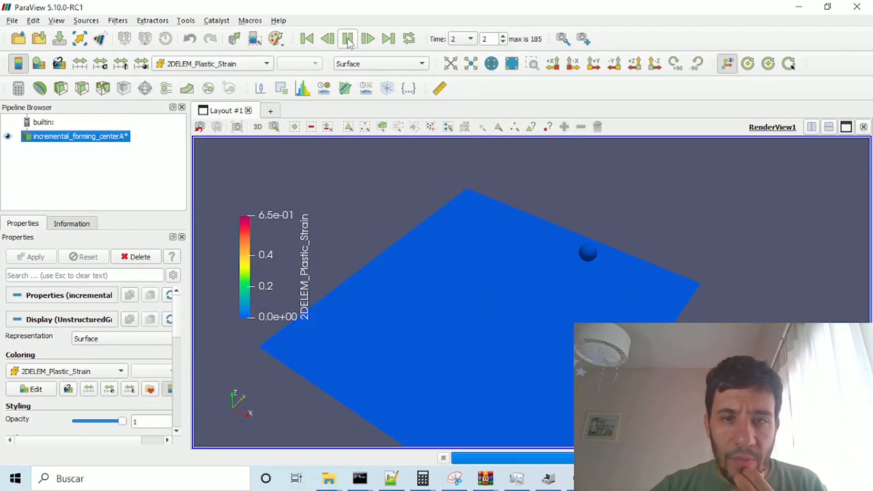
left_click(367, 39)
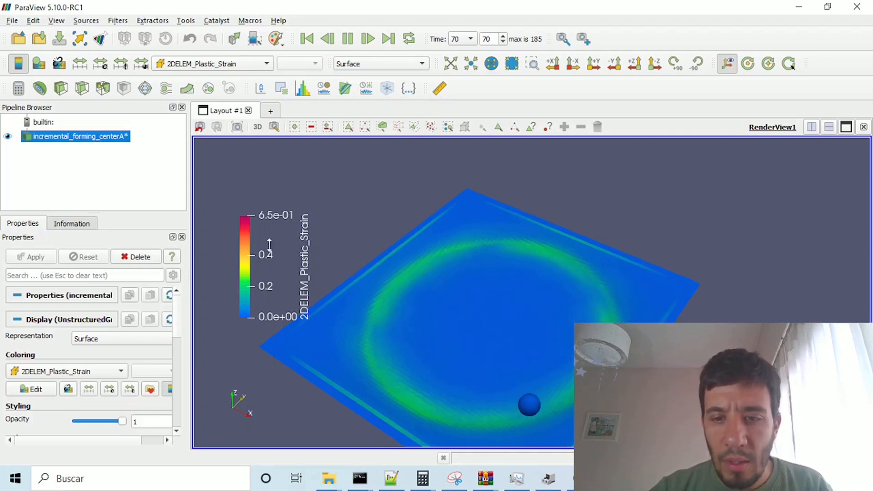
left_click(368, 38)
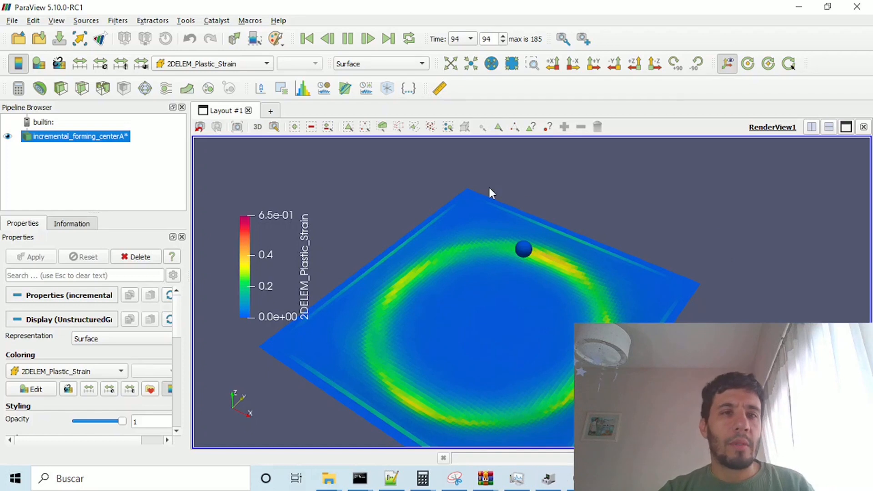
left_click(388, 38)
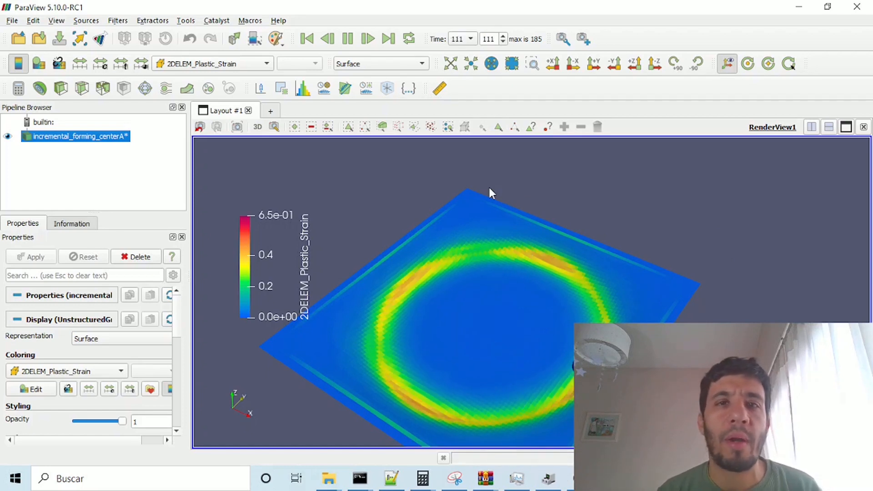
left_click(367, 38)
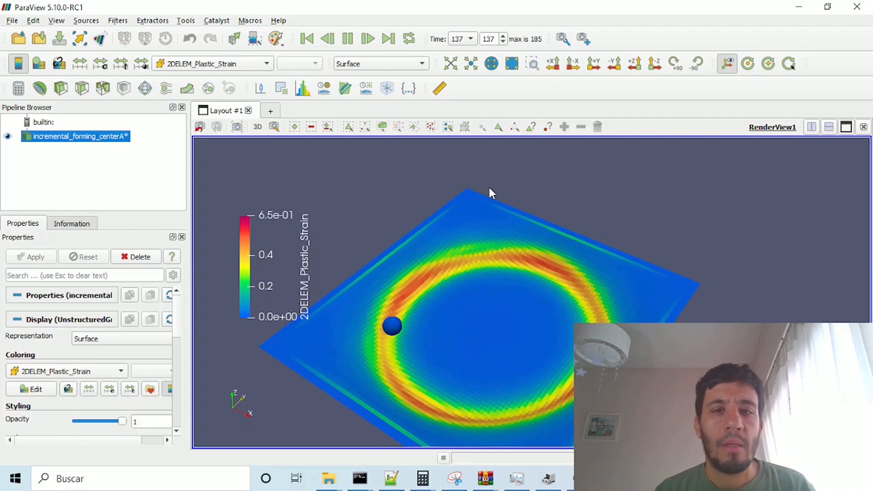
left_click(368, 38)
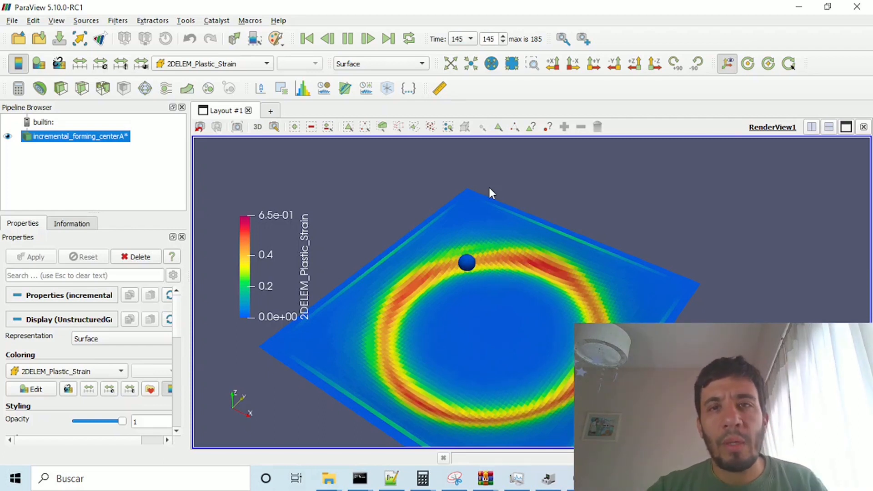